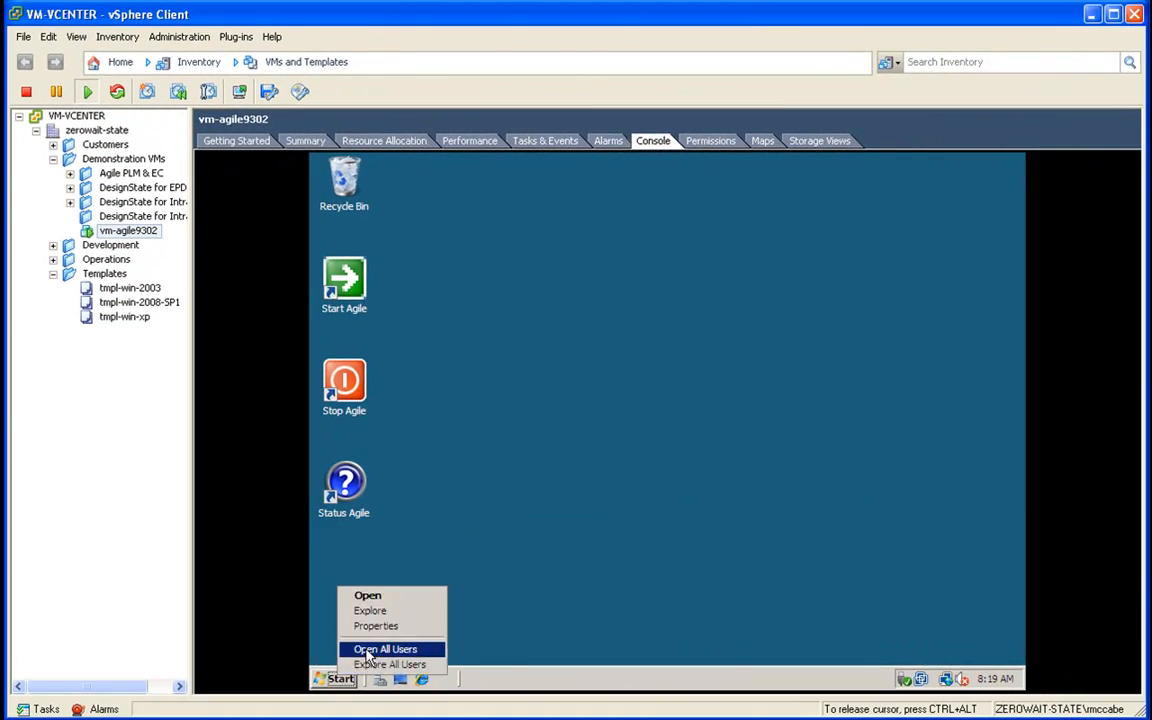
Step: Browse the VM's file explorer into patch_9.3.0.2_generic > Release > DB_Installer
{"action": "left_click", "coordinate": [384, 648]}
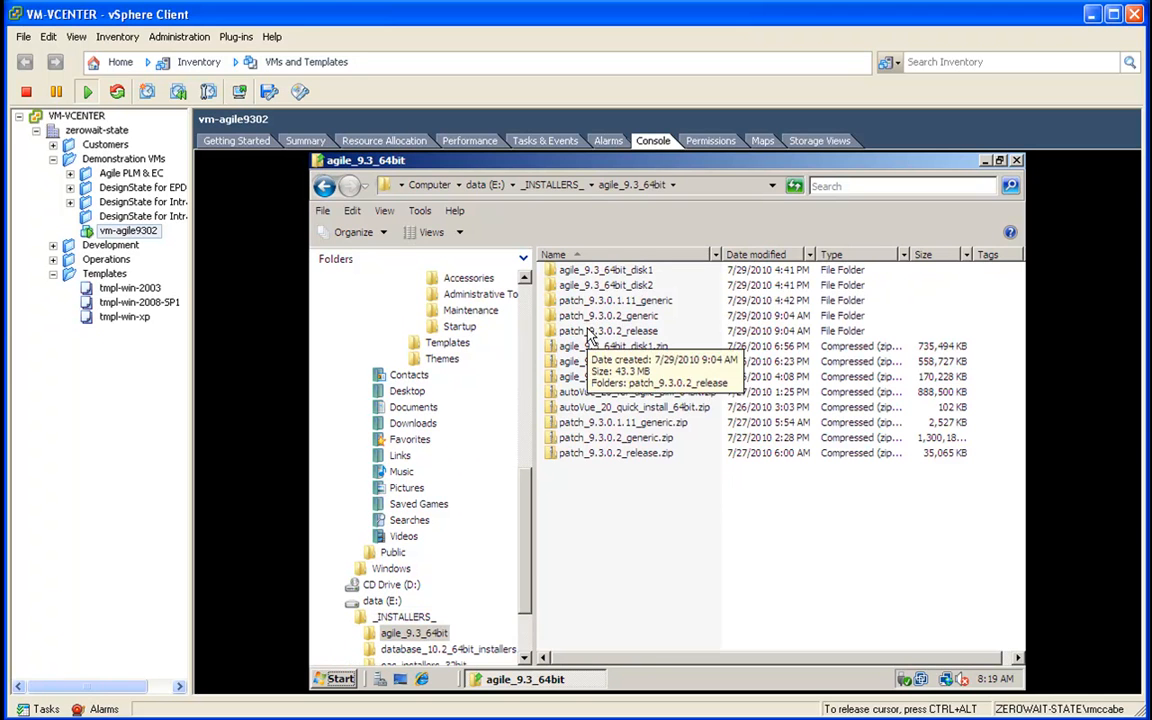
{"action": "left_click", "coordinate": [608, 316]}
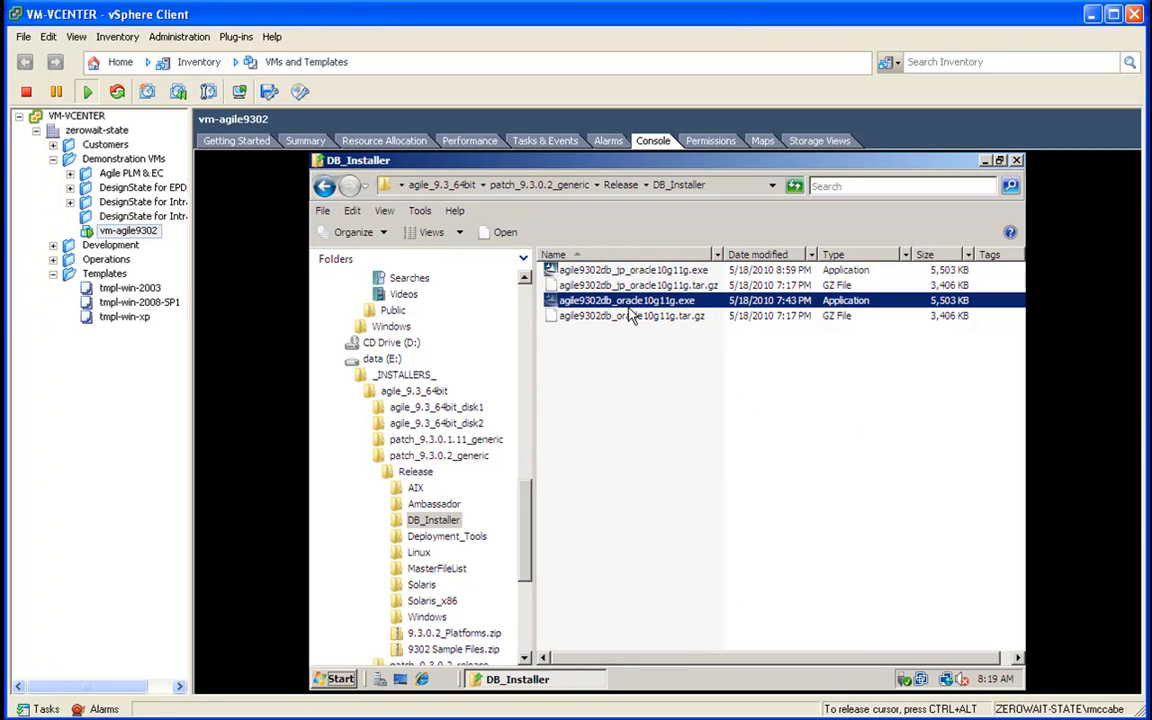
Step: Launch the Agile PLM database installer with default destination, Small size, detected Oracle home and SID agile9
{"action": "double_click", "coordinate": [624, 300]}
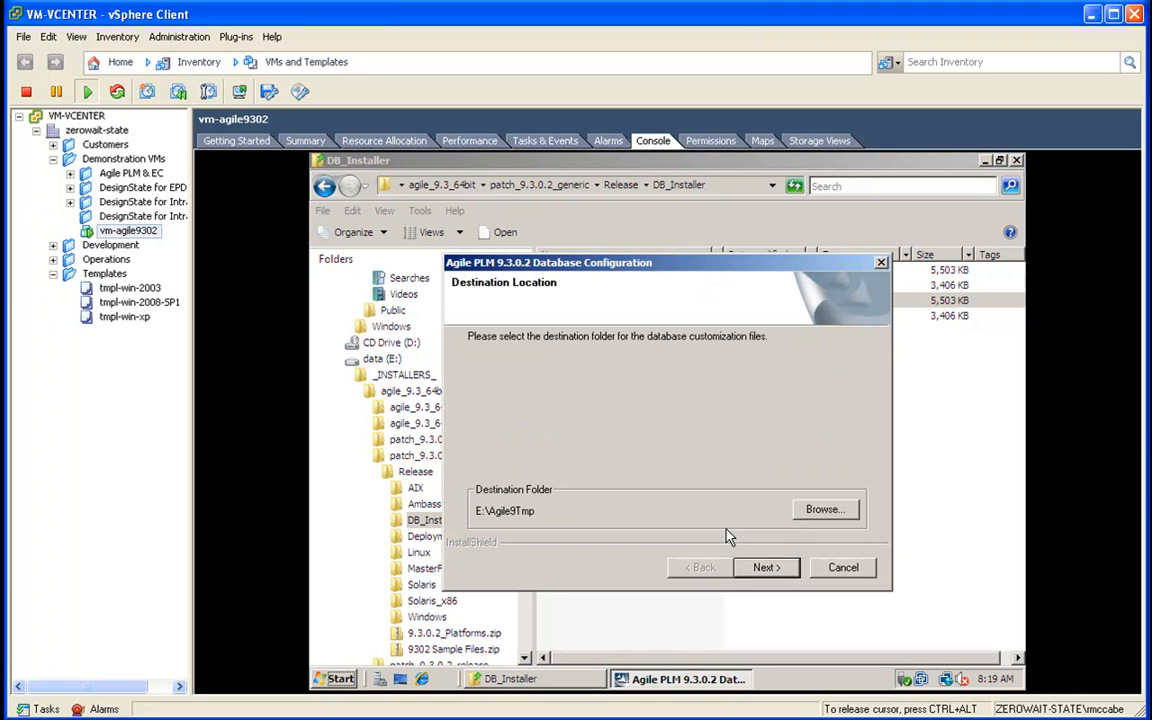
{"action": "left_click", "coordinate": [766, 568]}
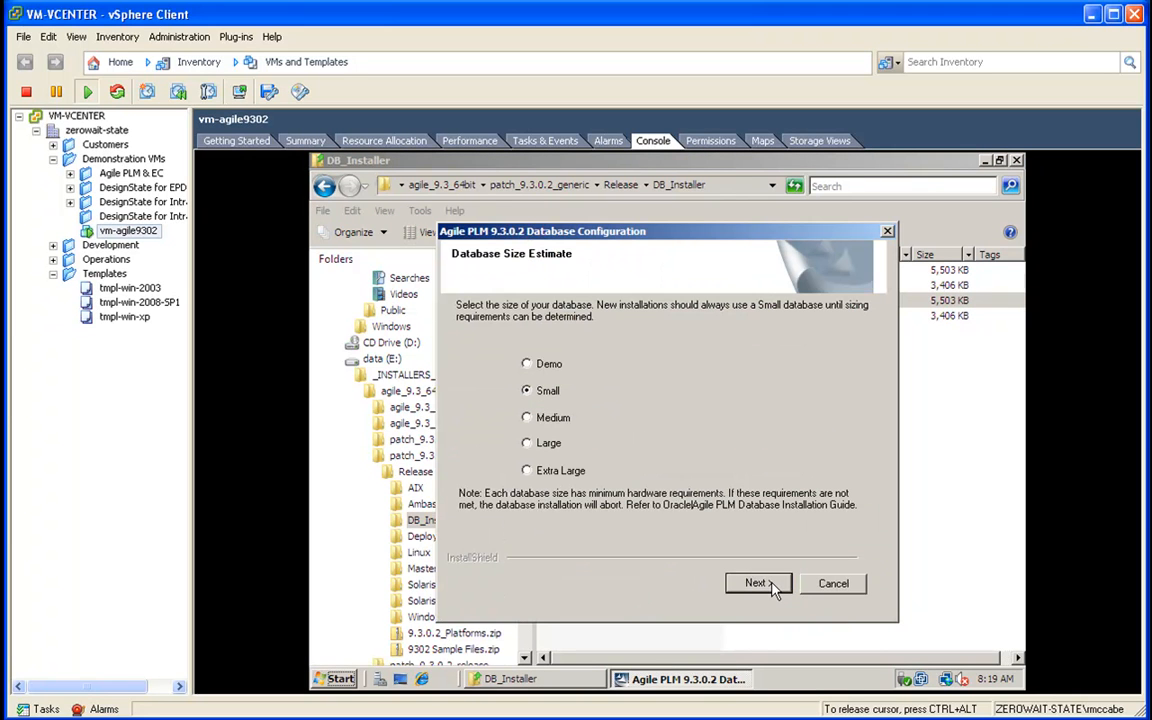
{"action": "left_click", "coordinate": [756, 584]}
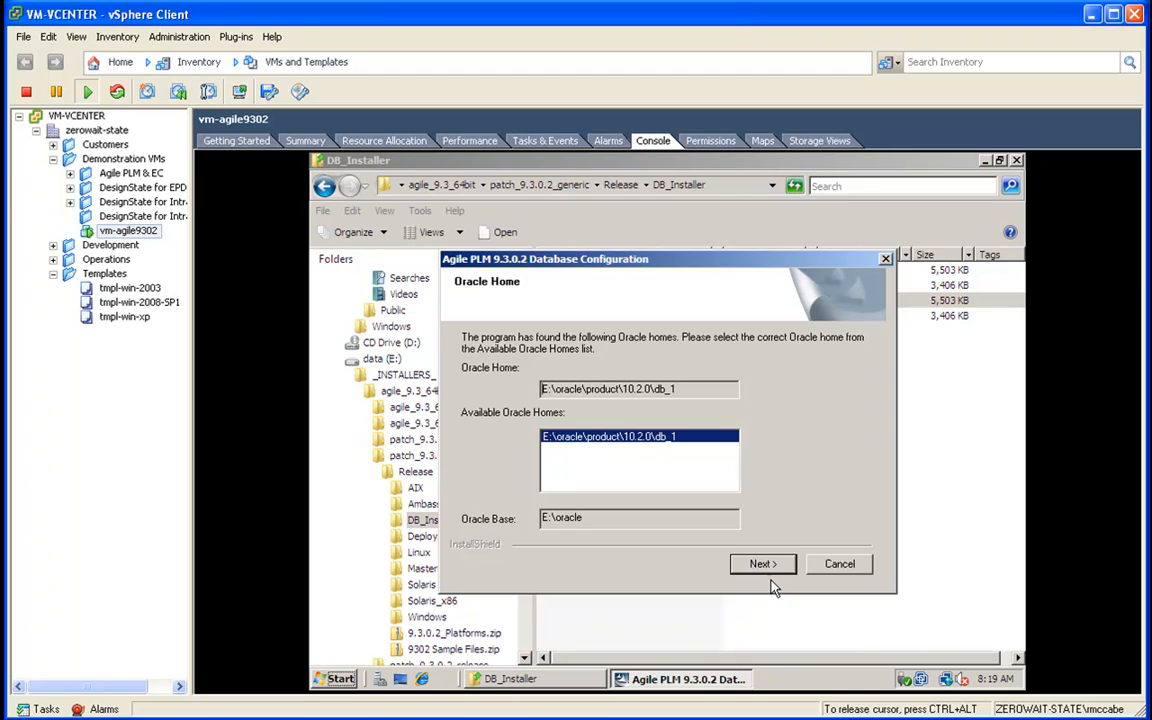
{"action": "left_click", "coordinate": [762, 564]}
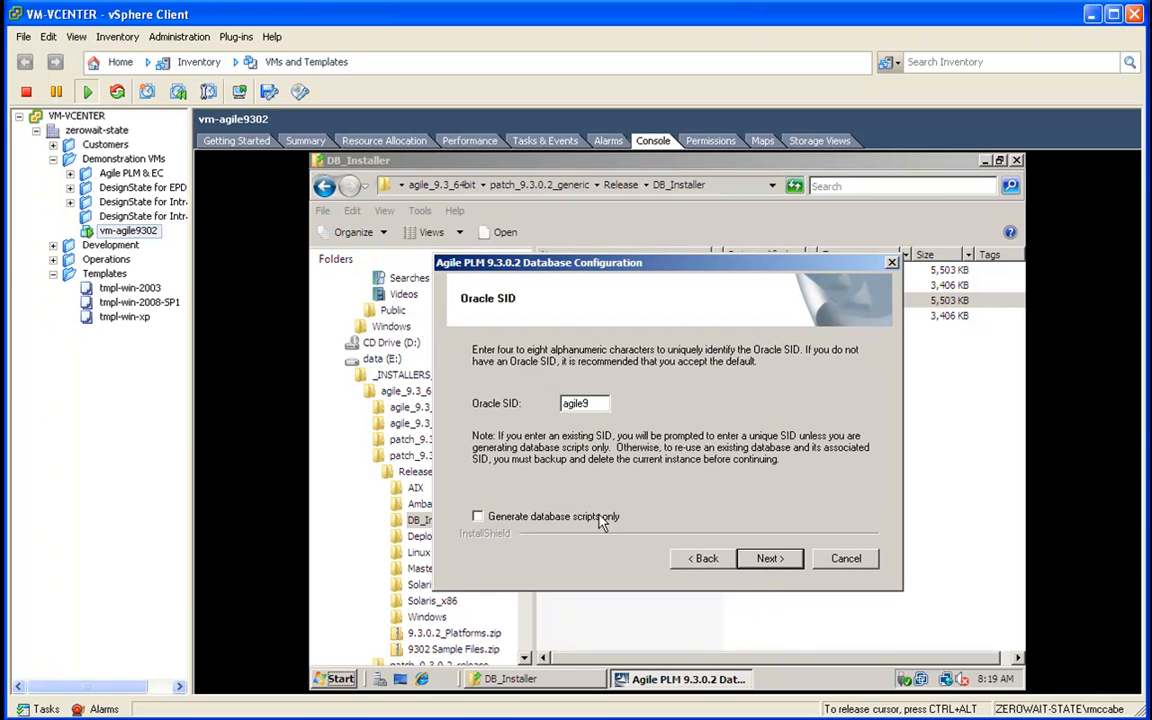
{"action": "left_click", "coordinate": [768, 558]}
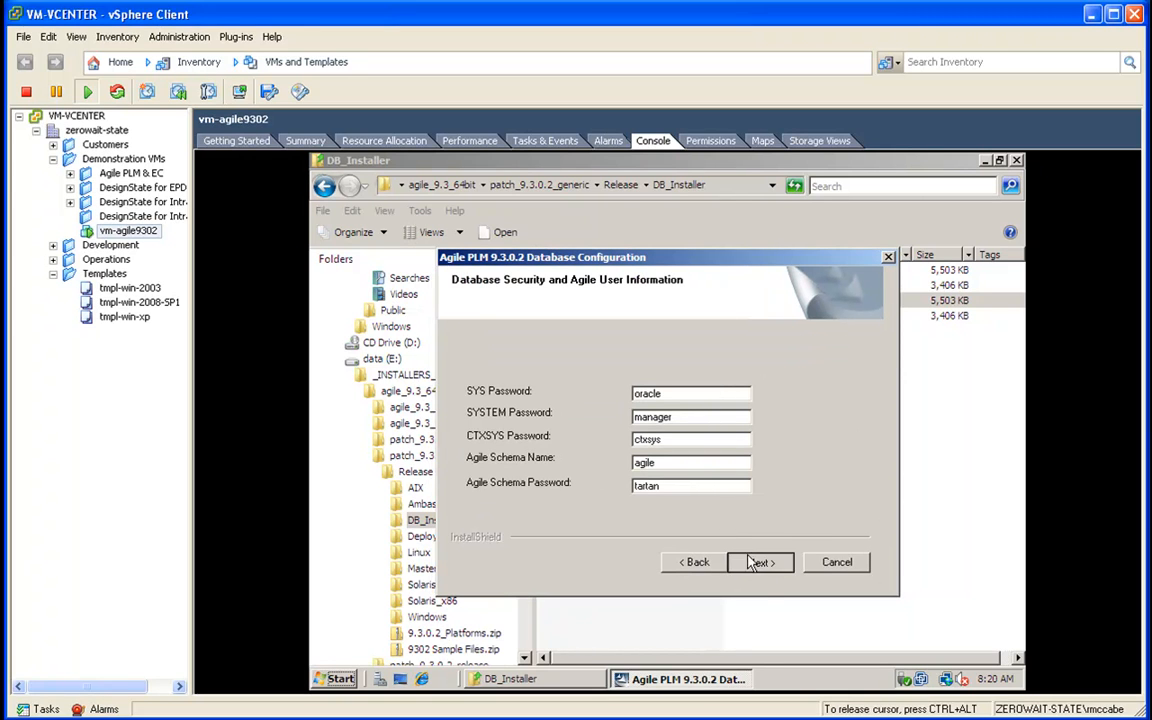
Step: Accept default passwords, keep redo logs and control files on drive E, and choose UTF8 character sets
{"action": "left_click", "coordinate": [758, 560]}
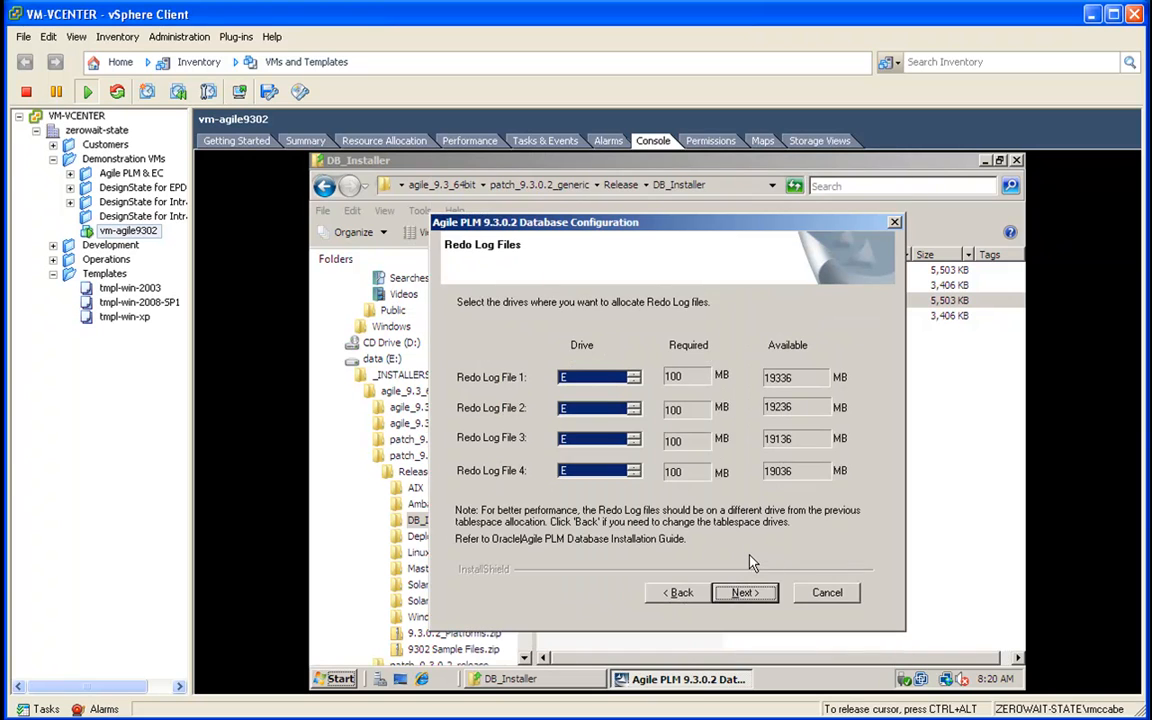
{"action": "left_click", "coordinate": [744, 592]}
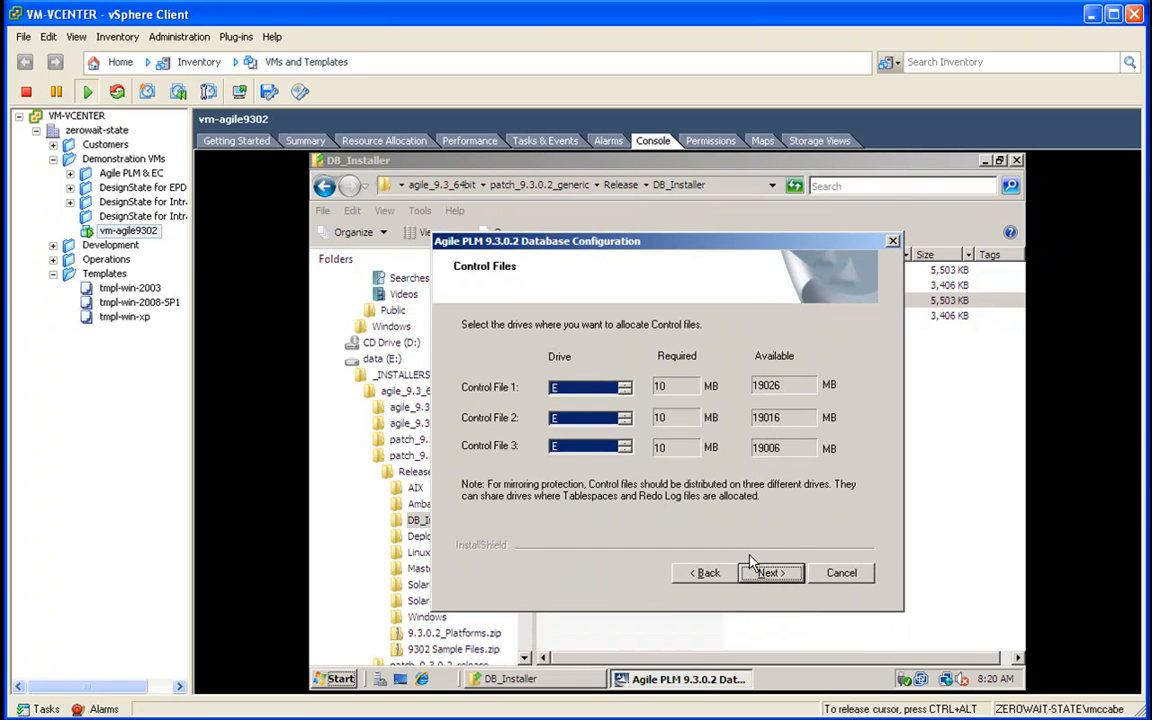
{"action": "left_click", "coordinate": [770, 572]}
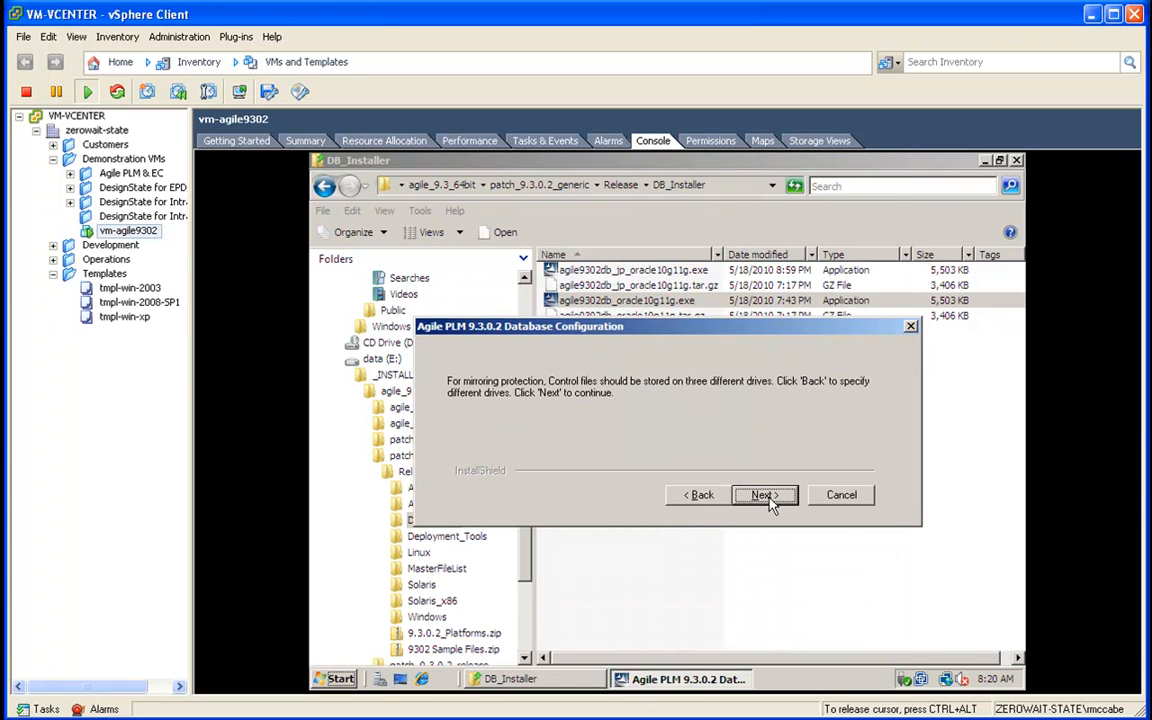
{"action": "left_click", "coordinate": [762, 494]}
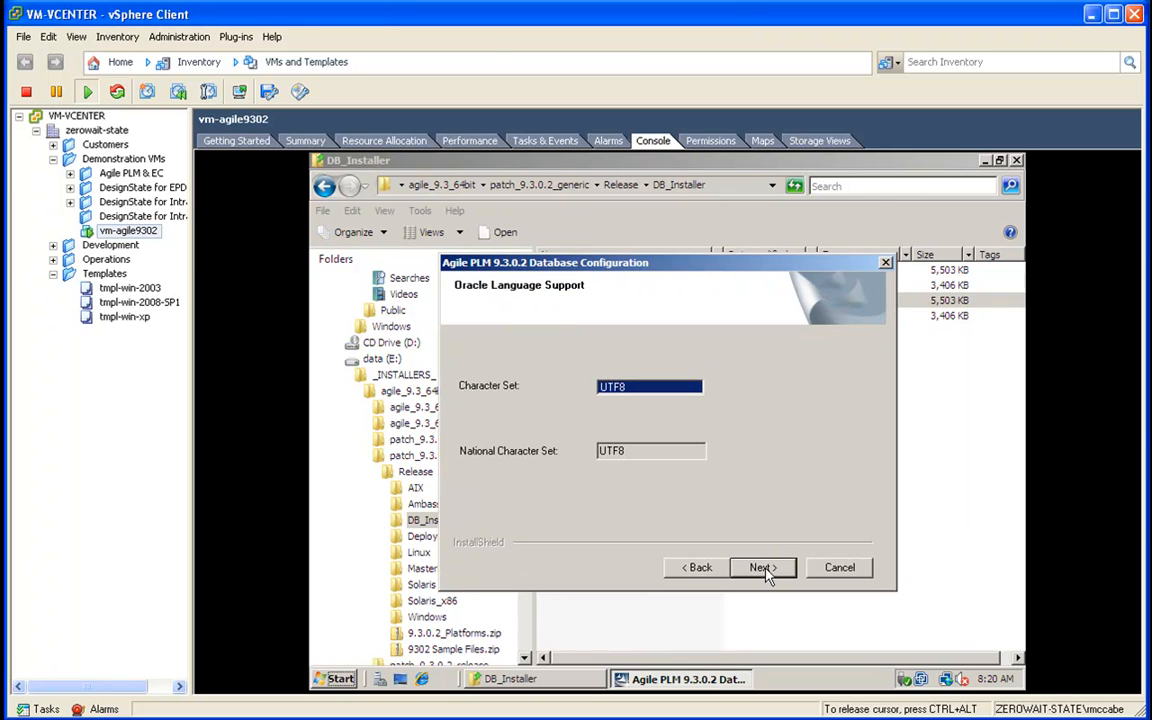
{"action": "left_click", "coordinate": [762, 568]}
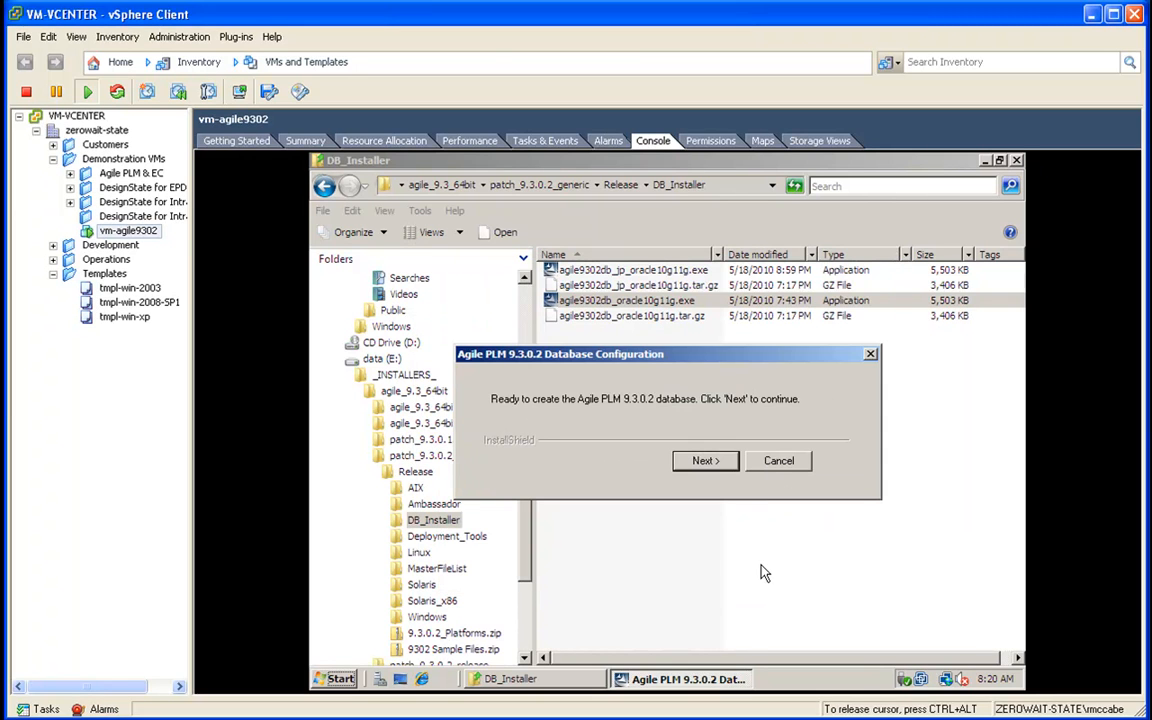
{"action": "mouse_move", "coordinate": [658, 400]}
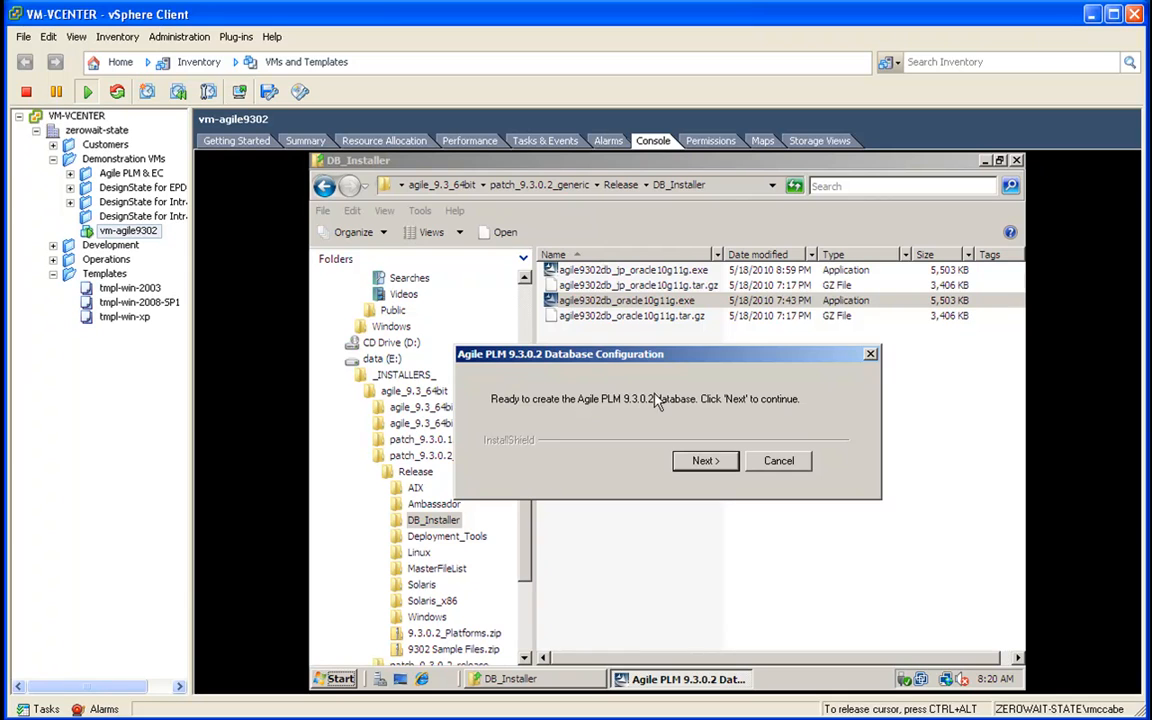
Step: Create the agile9 database, let the SQL*Plus scripts finish, and return to the DB_Installer folder
{"action": "left_click", "coordinate": [704, 460]}
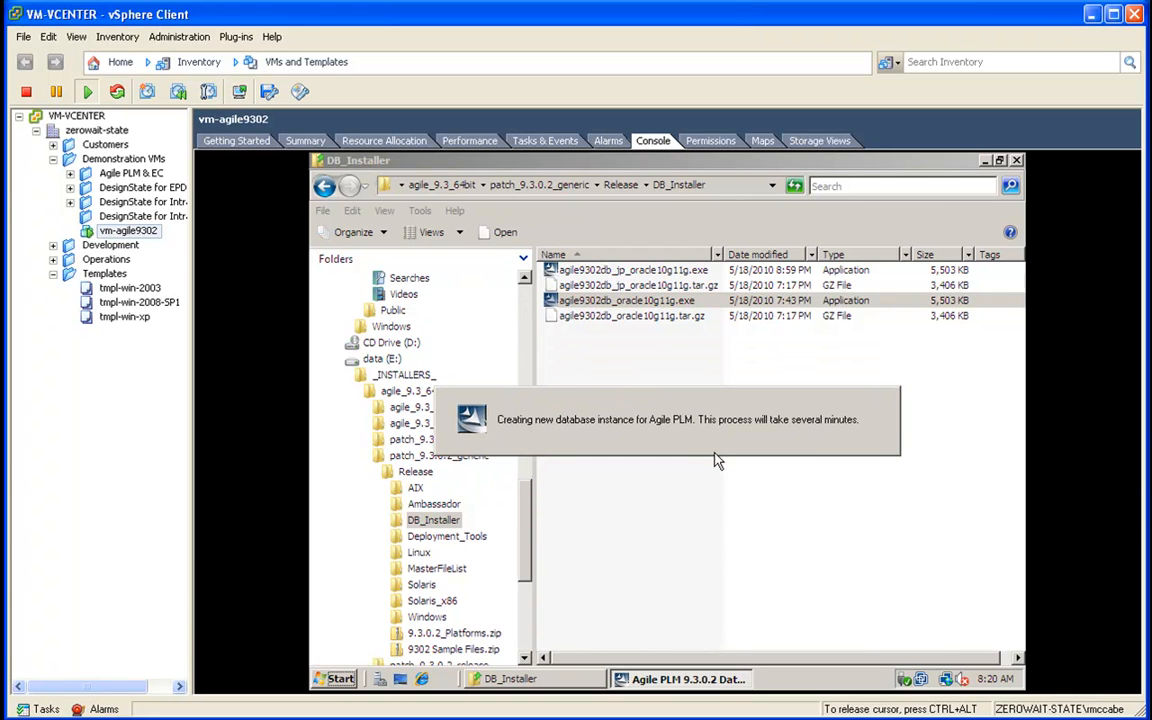
{"action": "mouse_move", "coordinate": [984, 160]}
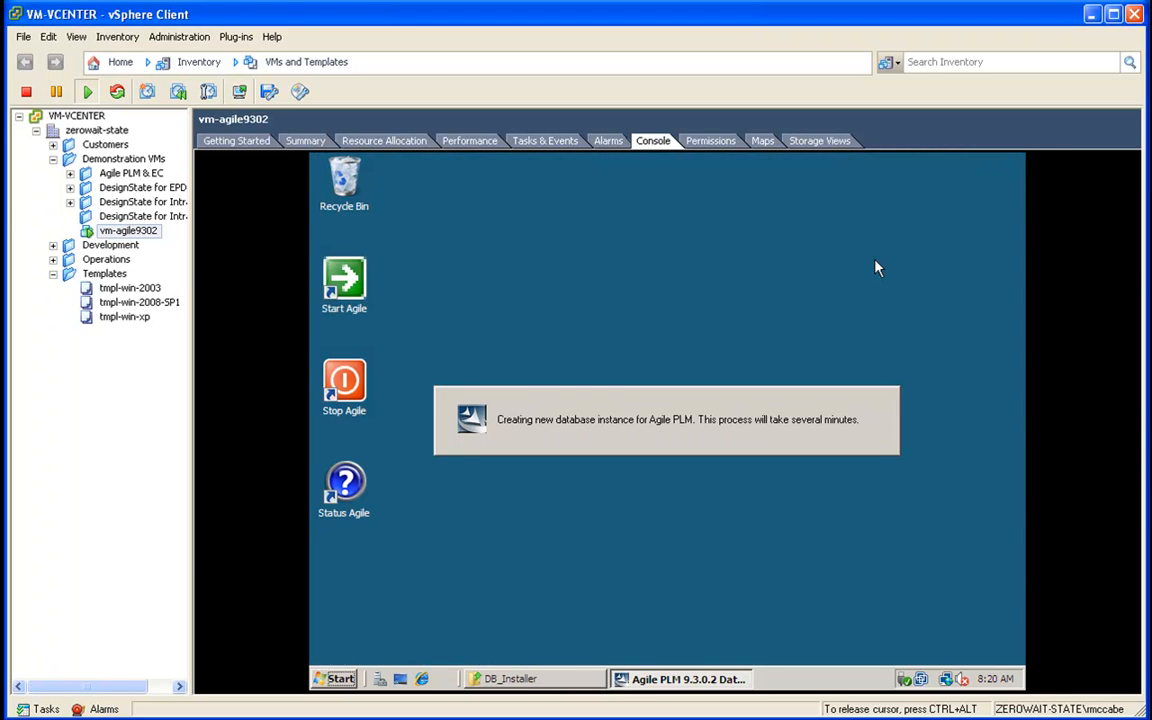
{"action": "left_click", "coordinate": [820, 680]}
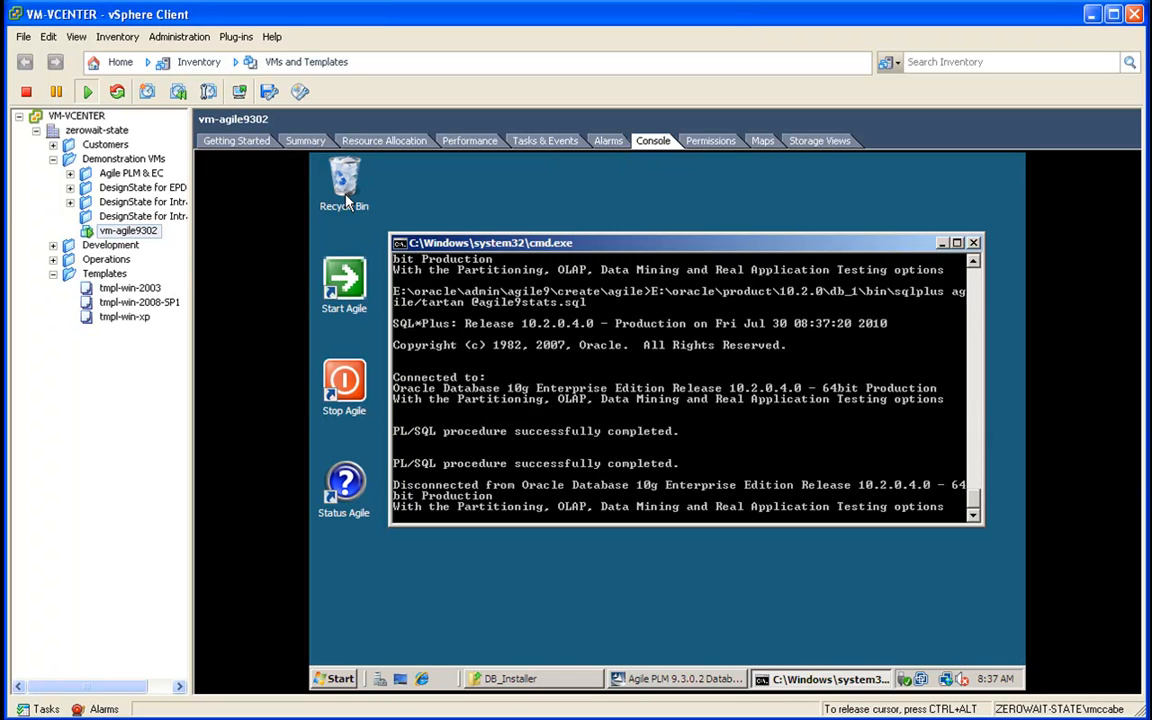
{"action": "left_click", "coordinate": [972, 242]}
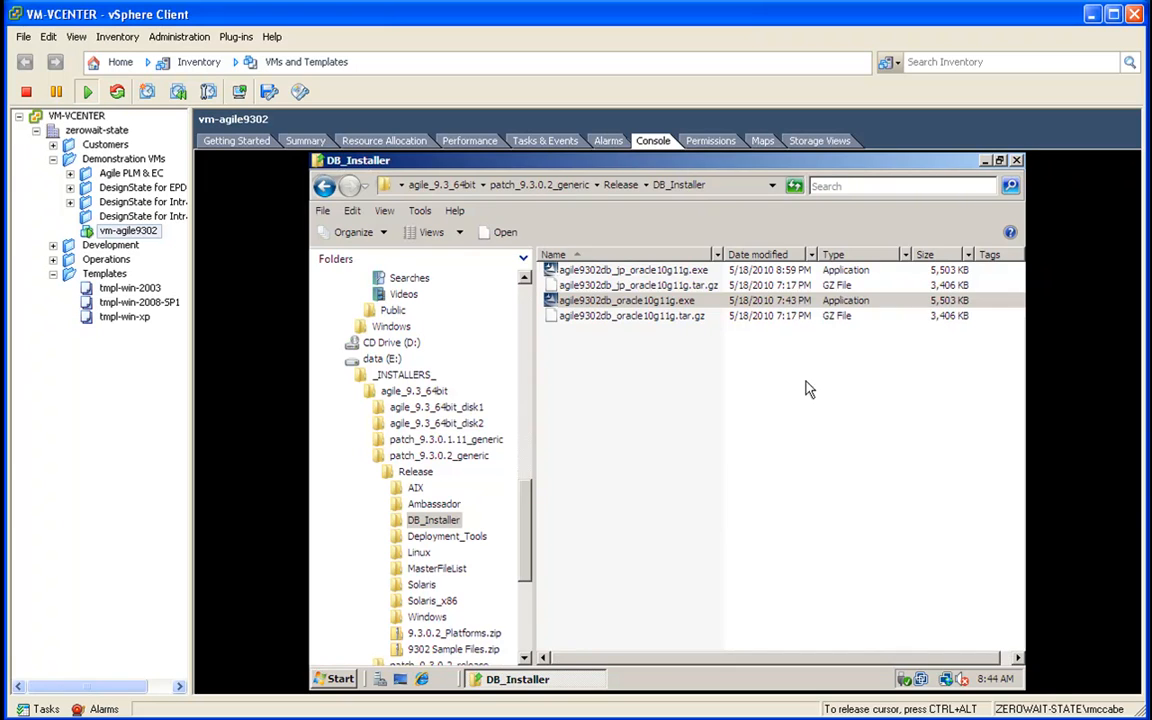
Step: Close Explorer and start Net Configuration Assistant from the Oracle - OraDb10g_home1 Configuration and Migration Tools group
{"action": "left_click", "coordinate": [1016, 160]}
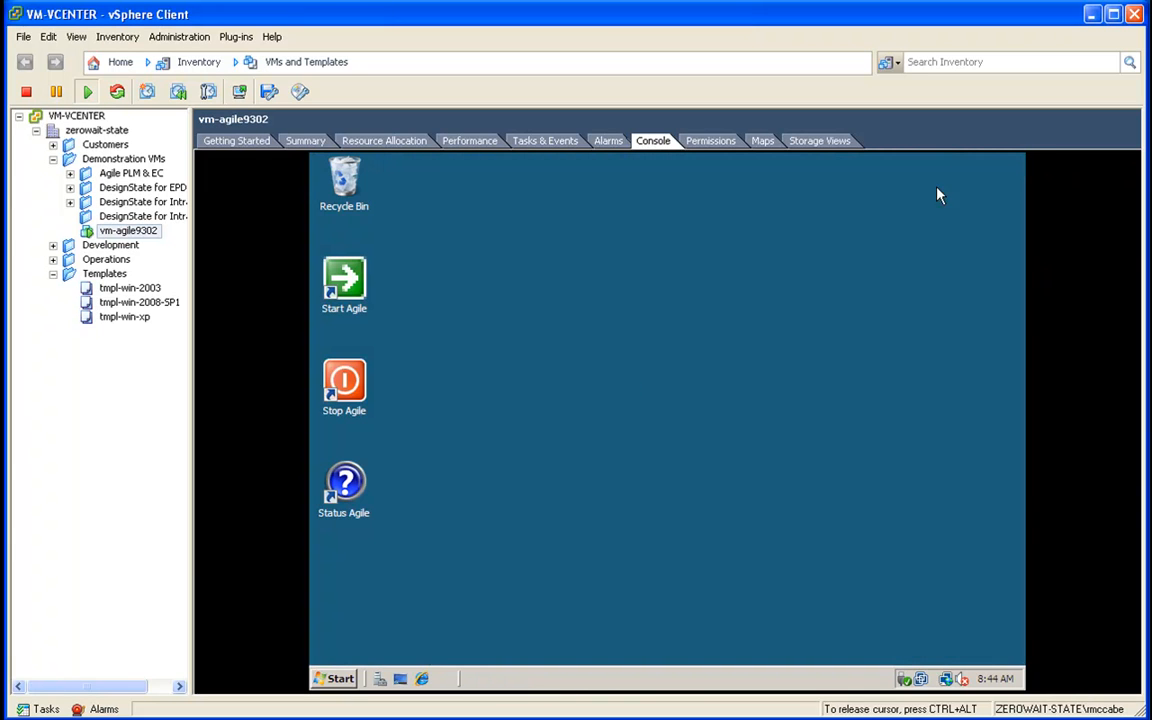
{"action": "left_click", "coordinate": [338, 678]}
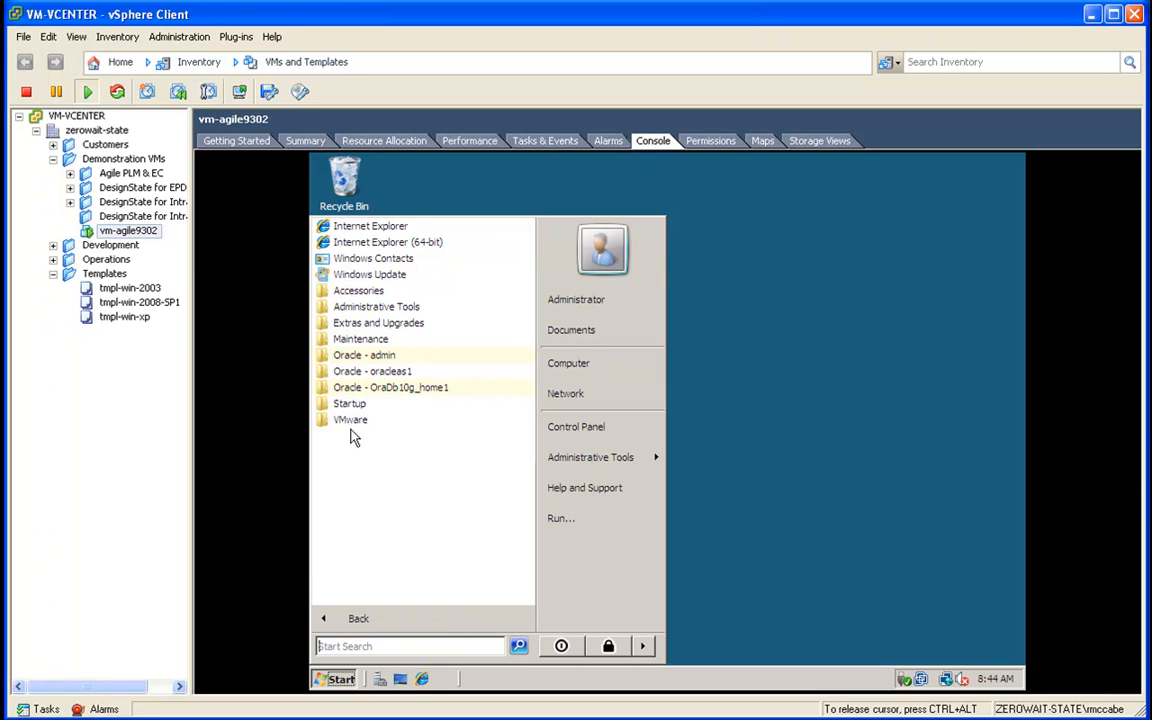
{"action": "left_click", "coordinate": [390, 388]}
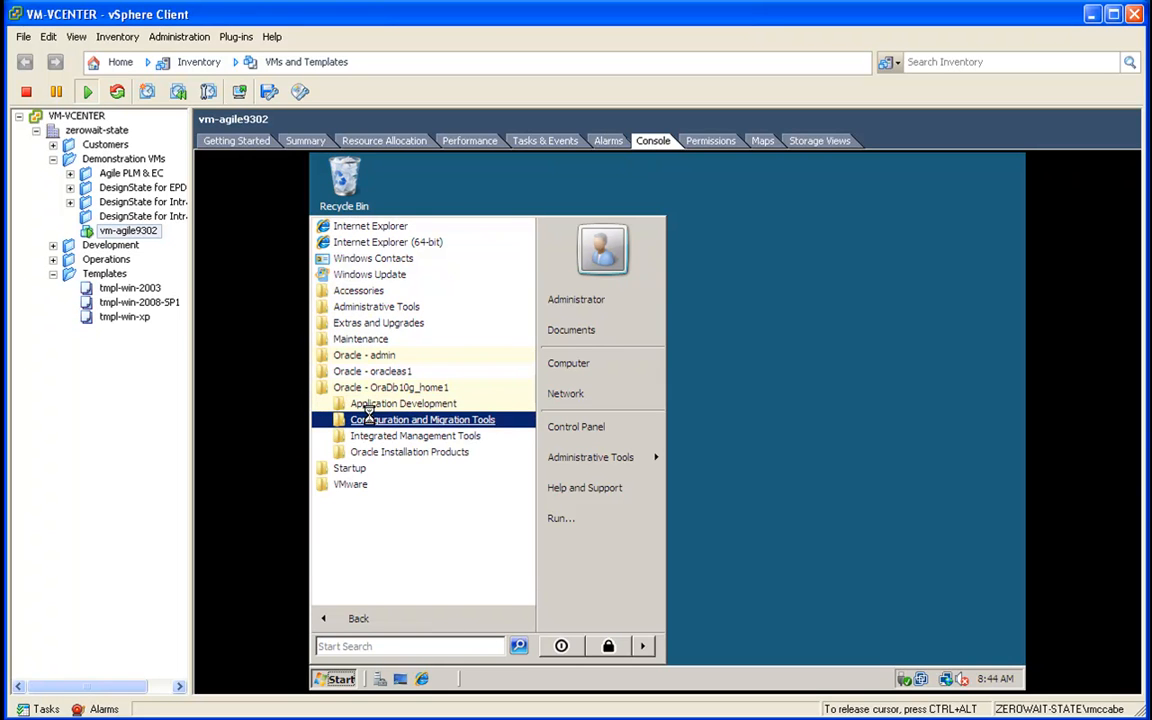
{"action": "left_click", "coordinate": [422, 420]}
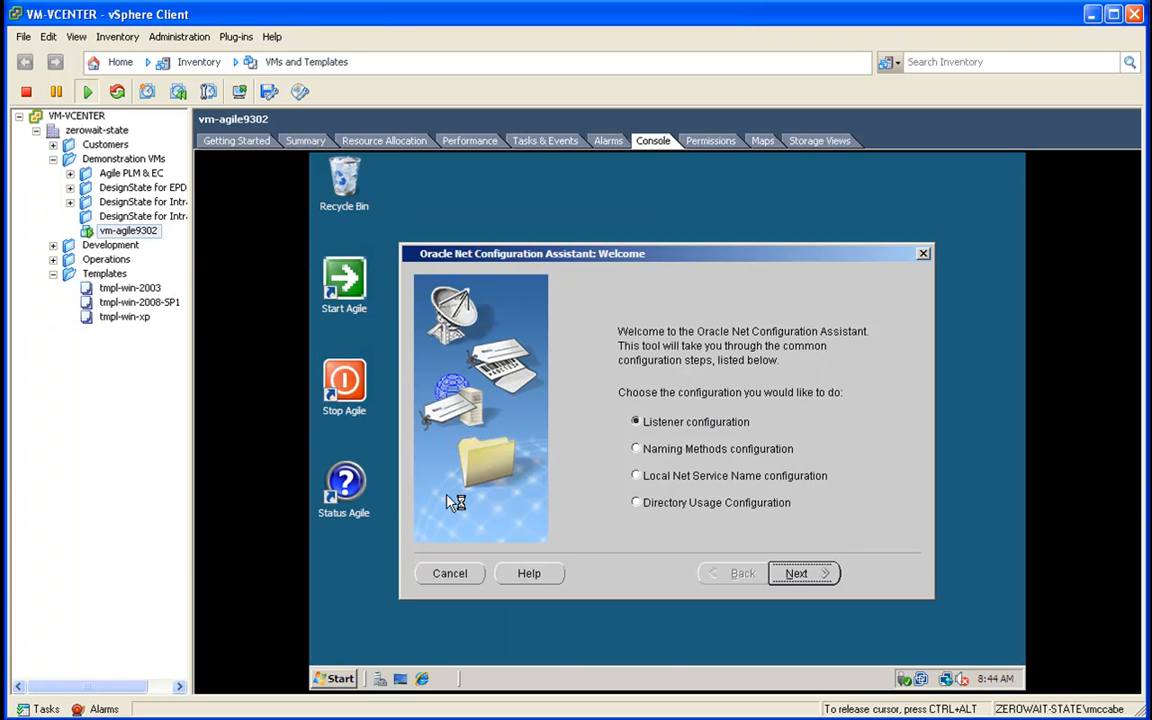
Step: Add a TCP-only listener, decline configuring another listener, and finish the assistant
{"action": "left_click", "coordinate": [800, 572]}
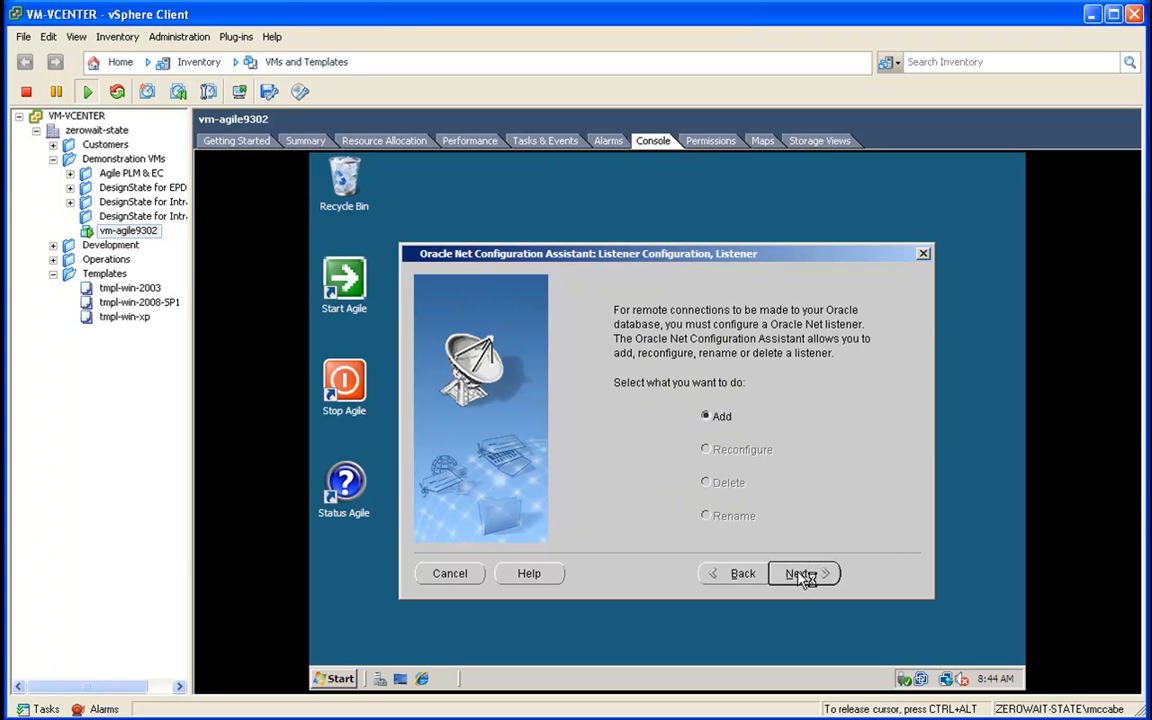
{"action": "left_click", "coordinate": [796, 572]}
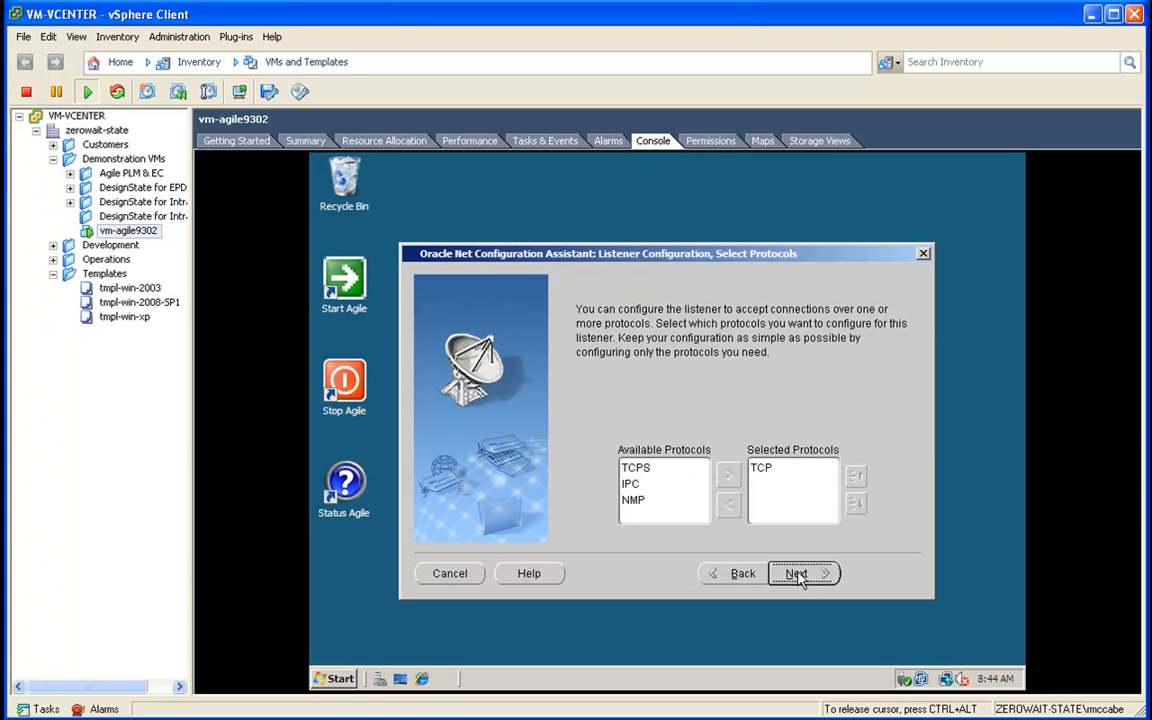
{"action": "left_click", "coordinate": [796, 572]}
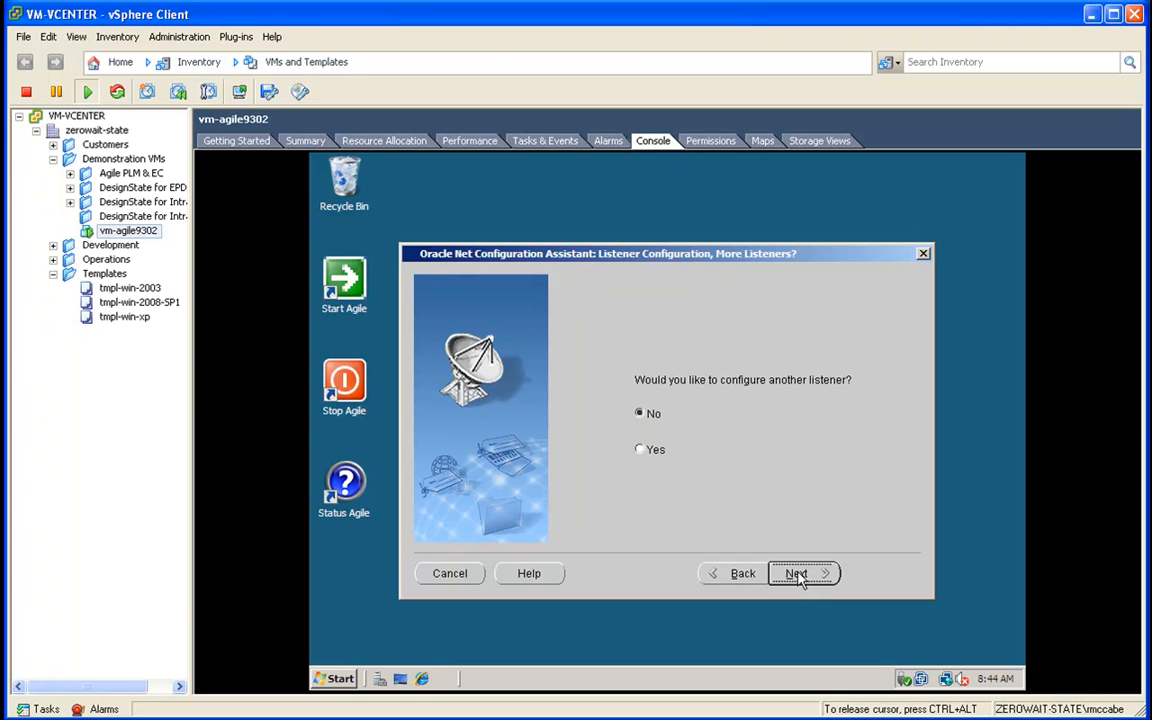
{"action": "left_click", "coordinate": [796, 572]}
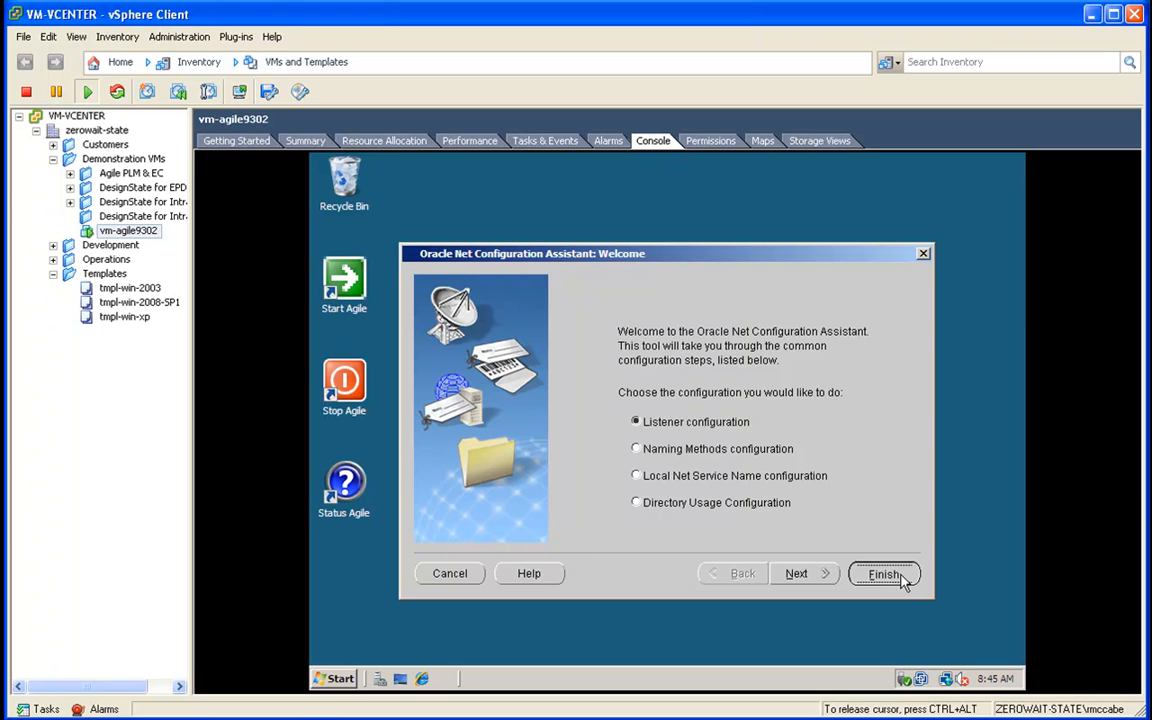
{"action": "mouse_move", "coordinate": [446, 590]}
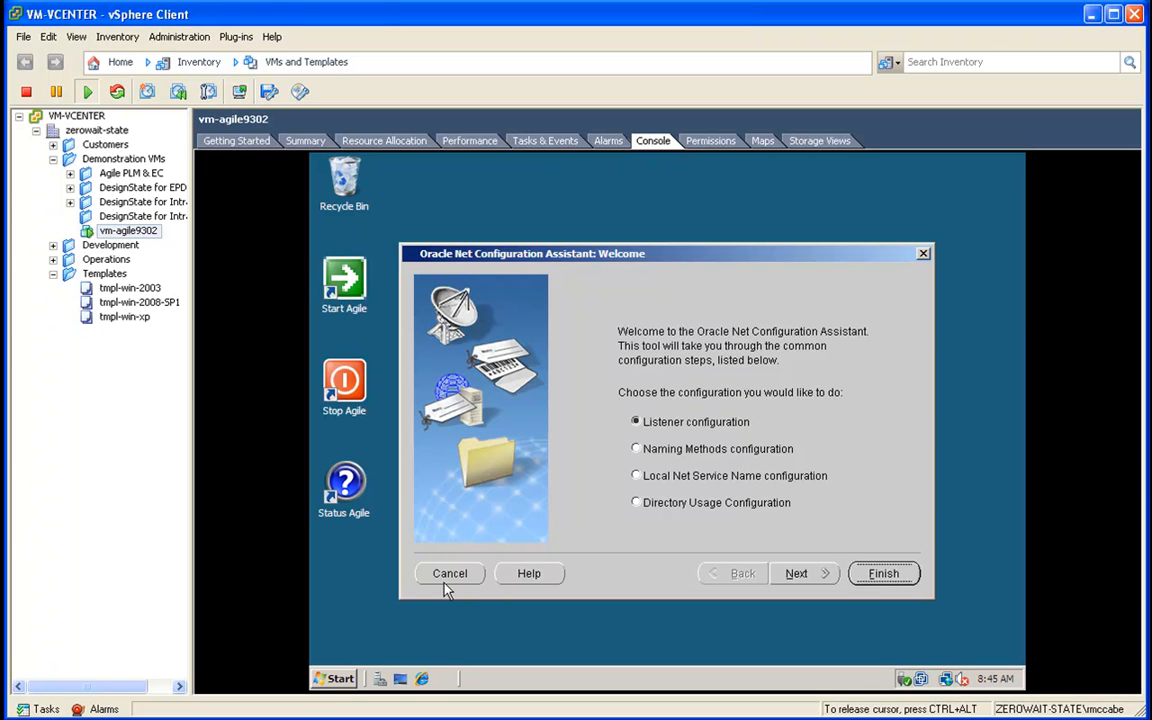
{"action": "left_click", "coordinate": [448, 572]}
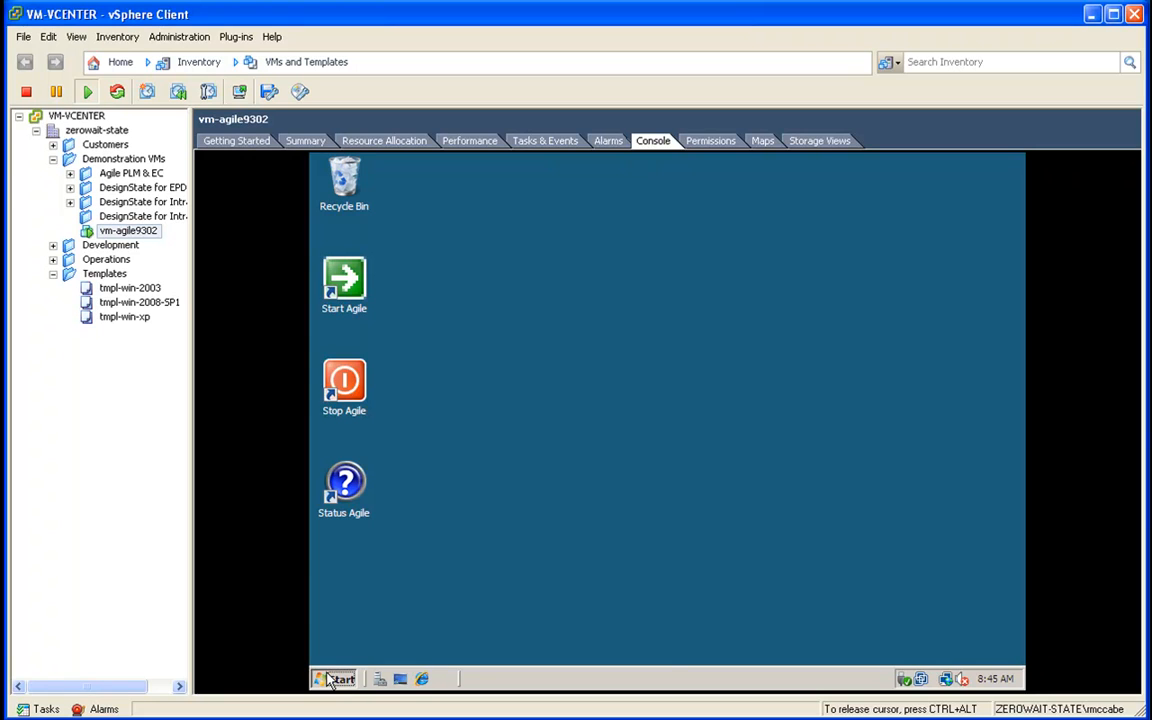
Step: Start Oracle Net Manager from the Oracle - OraDb10g_home1 Configuration and Migration Tools group
{"action": "left_click", "coordinate": [336, 680]}
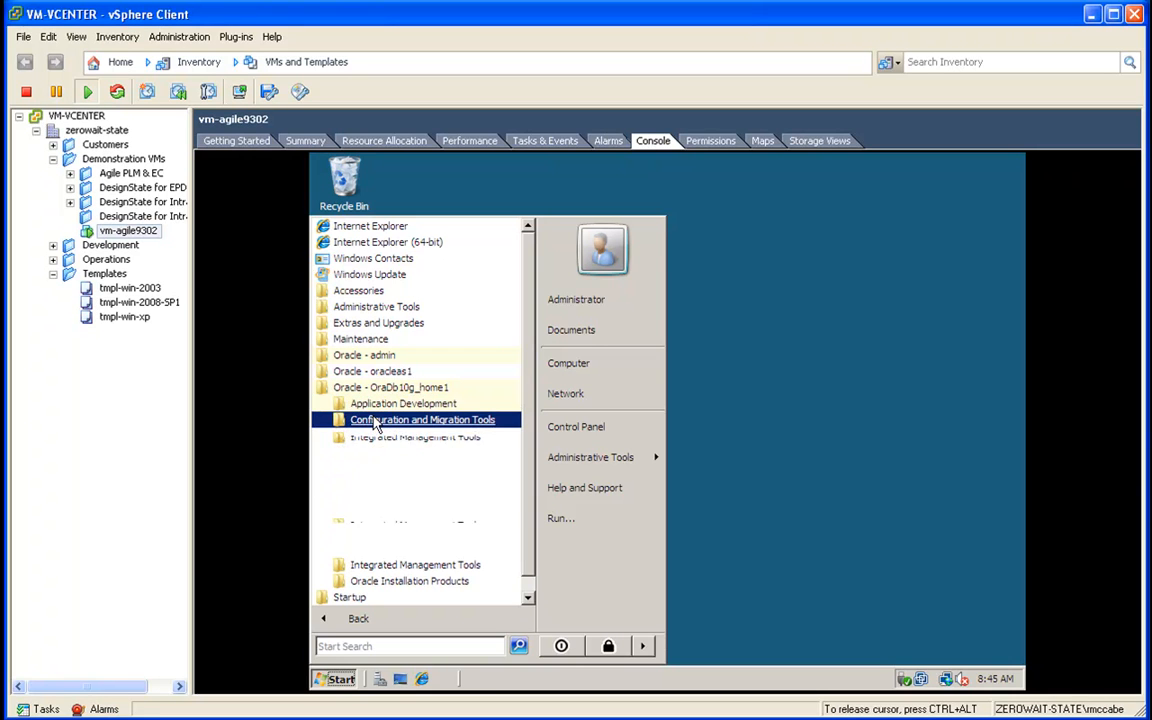
{"action": "left_click", "coordinate": [422, 420]}
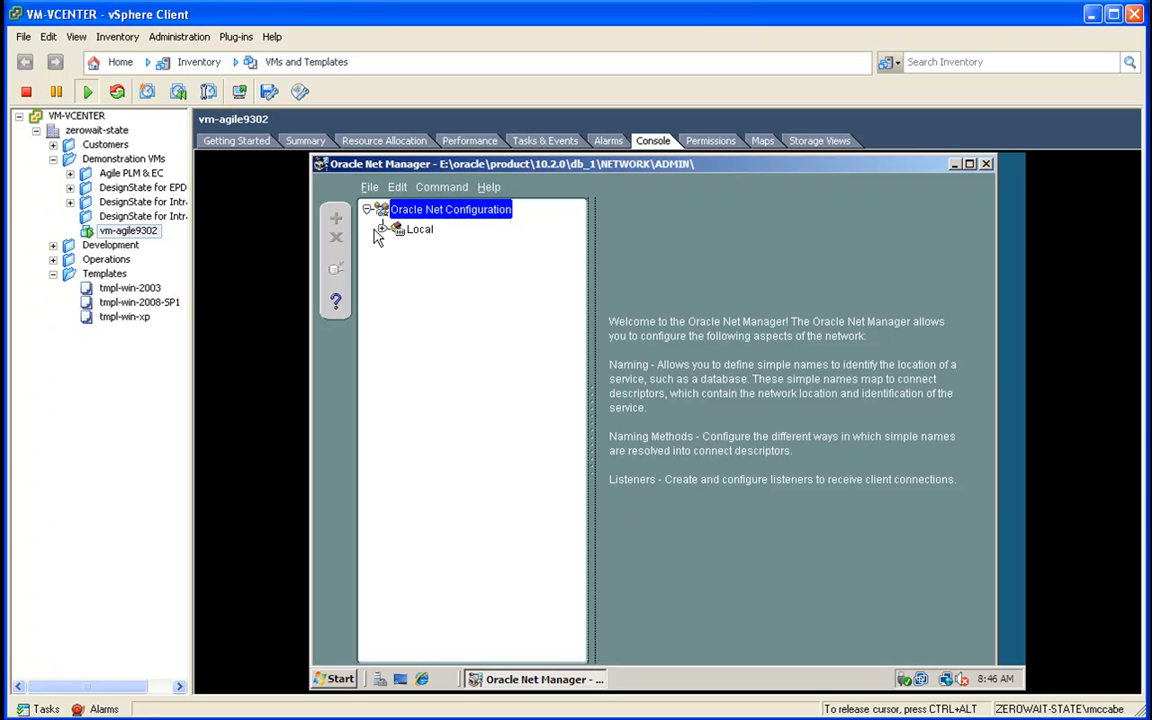
Step: Expand Local, Service Naming and Listeners and select LISTENER to see its listening locations
{"action": "left_click", "coordinate": [384, 228]}
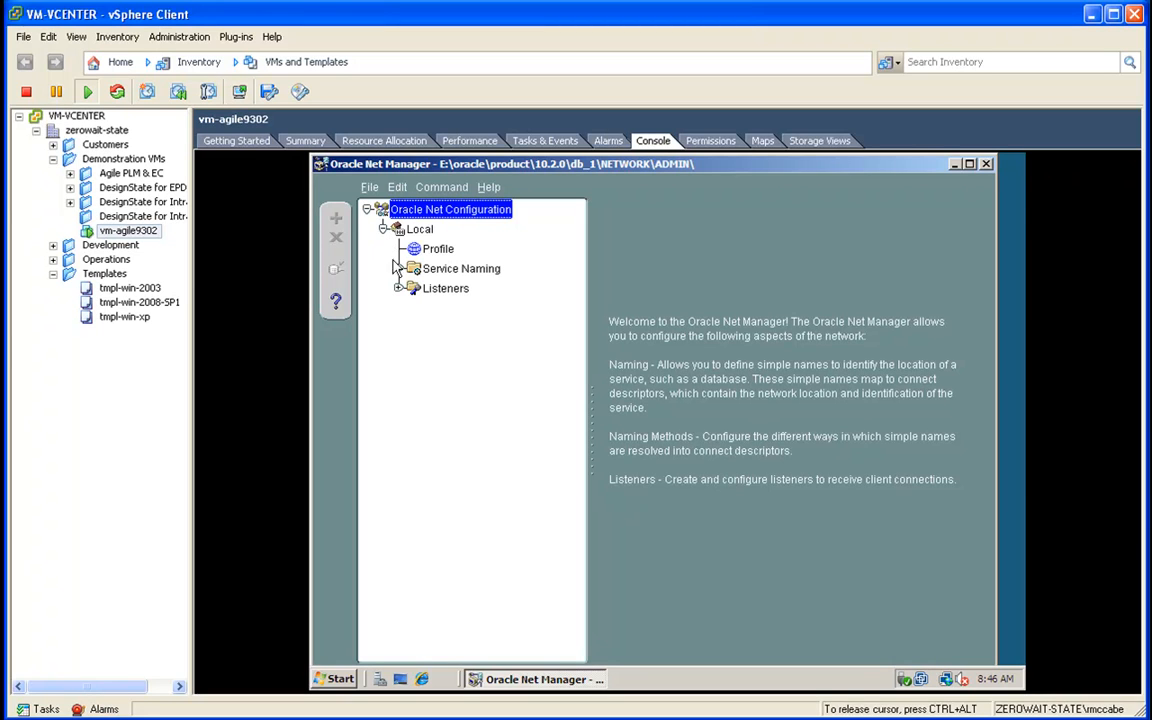
{"action": "left_click", "coordinate": [404, 268]}
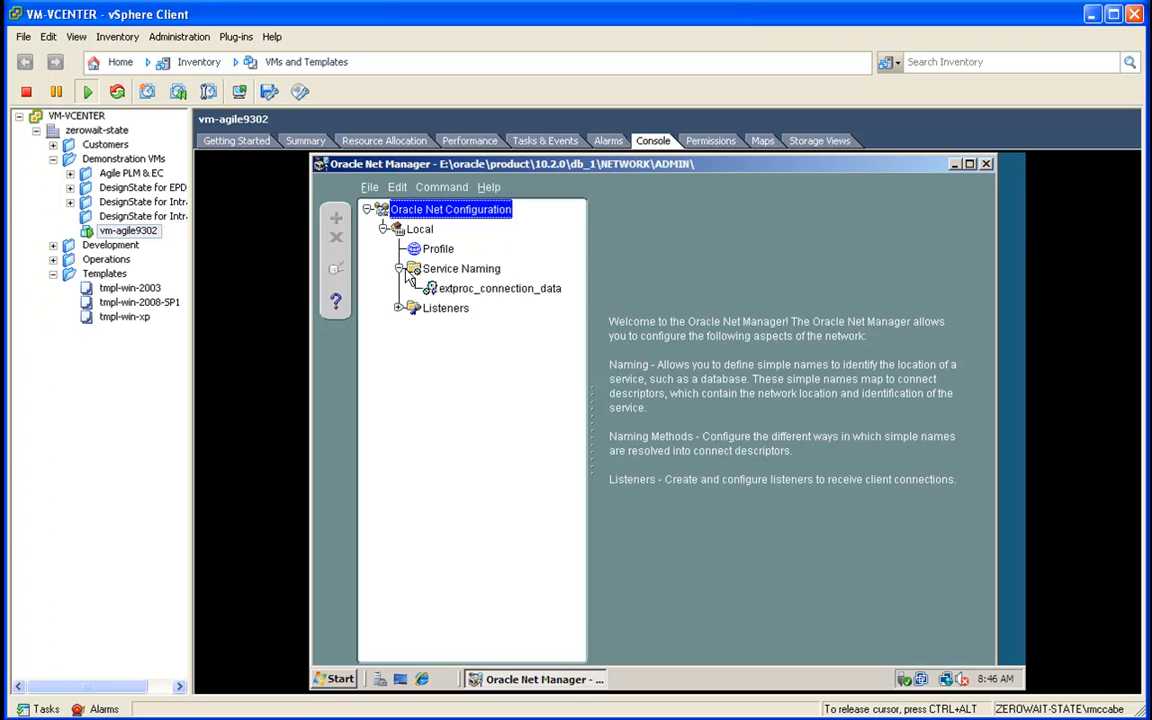
{"action": "mouse_move", "coordinate": [404, 316]}
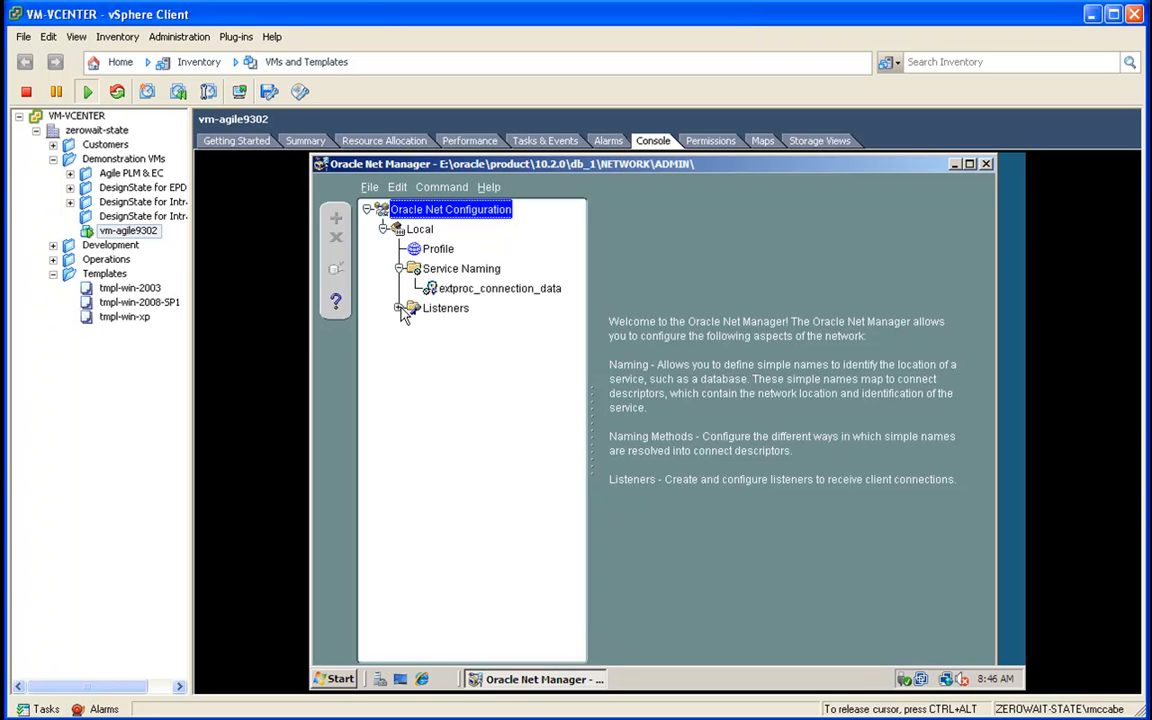
{"action": "left_click", "coordinate": [400, 308]}
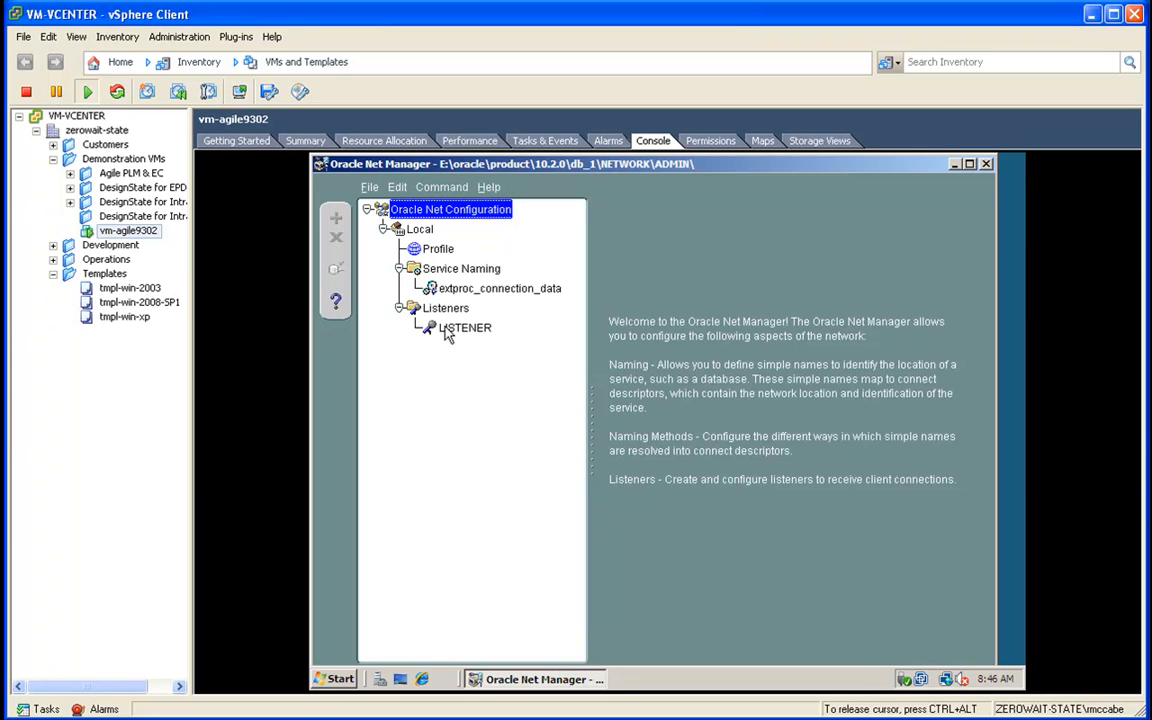
{"action": "left_click", "coordinate": [464, 328]}
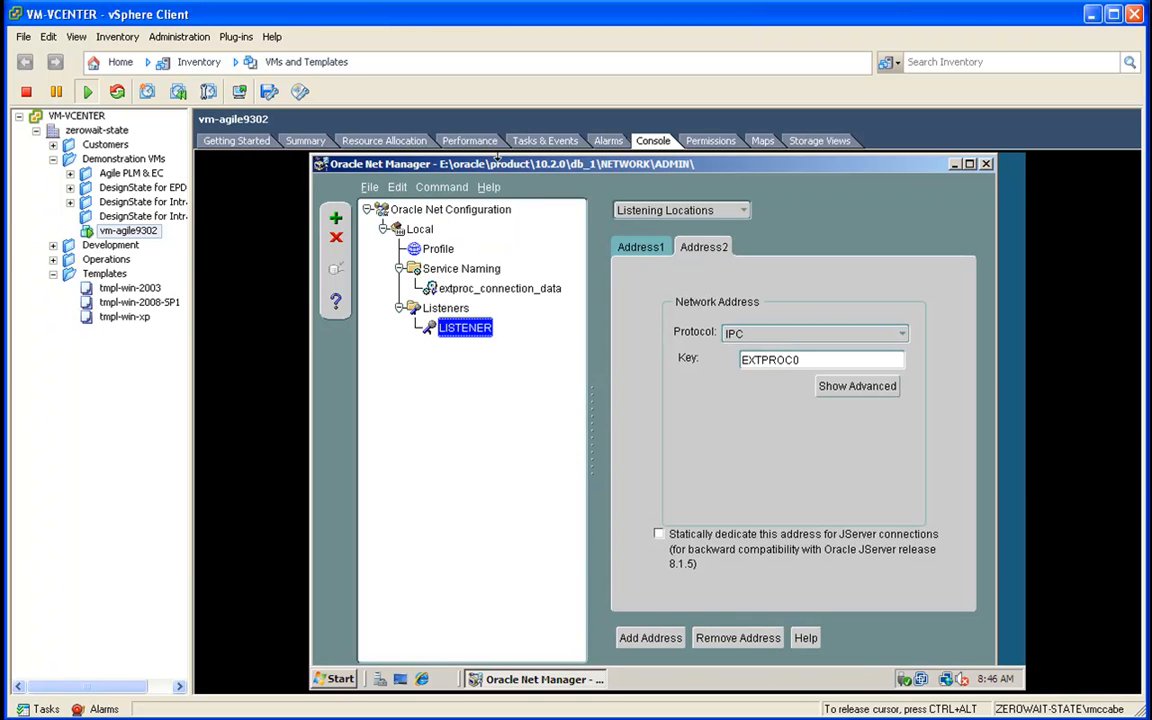
{"action": "mouse_move", "coordinate": [498, 178]}
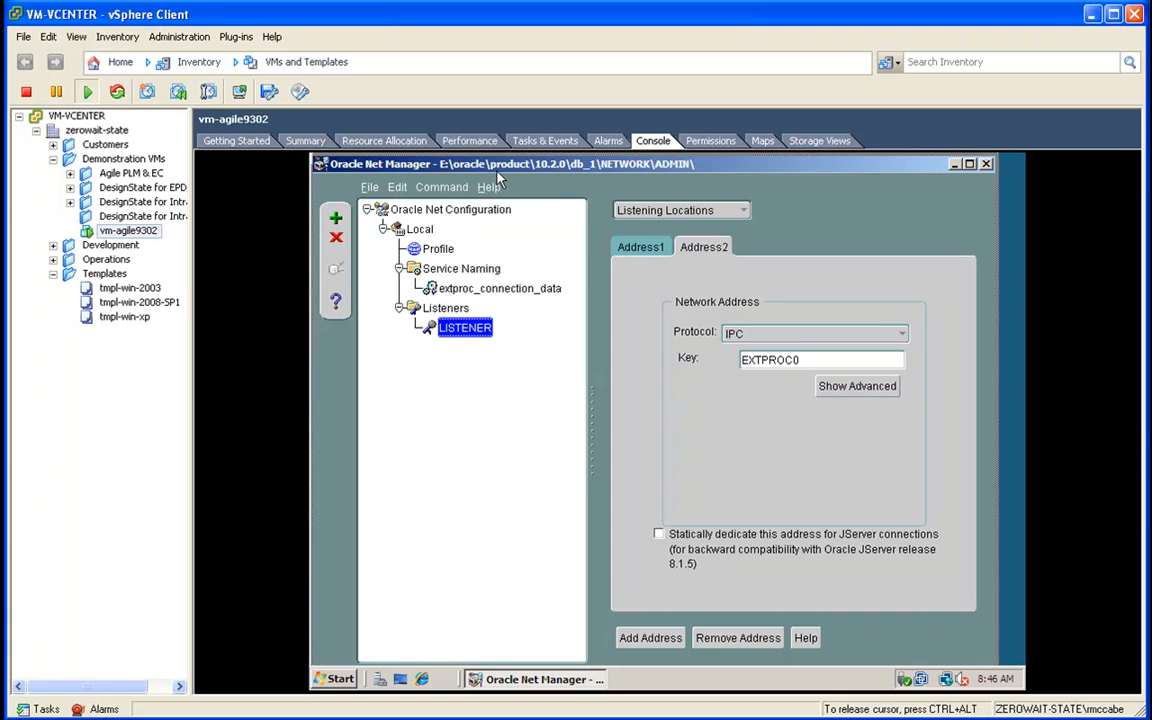
Step: Check the listener's TCP/IP address (host vm-agile9302, port 1521) and start a new net service name
{"action": "left_click_drag", "start_coordinate": [500, 164], "coordinate": [500, 180]}
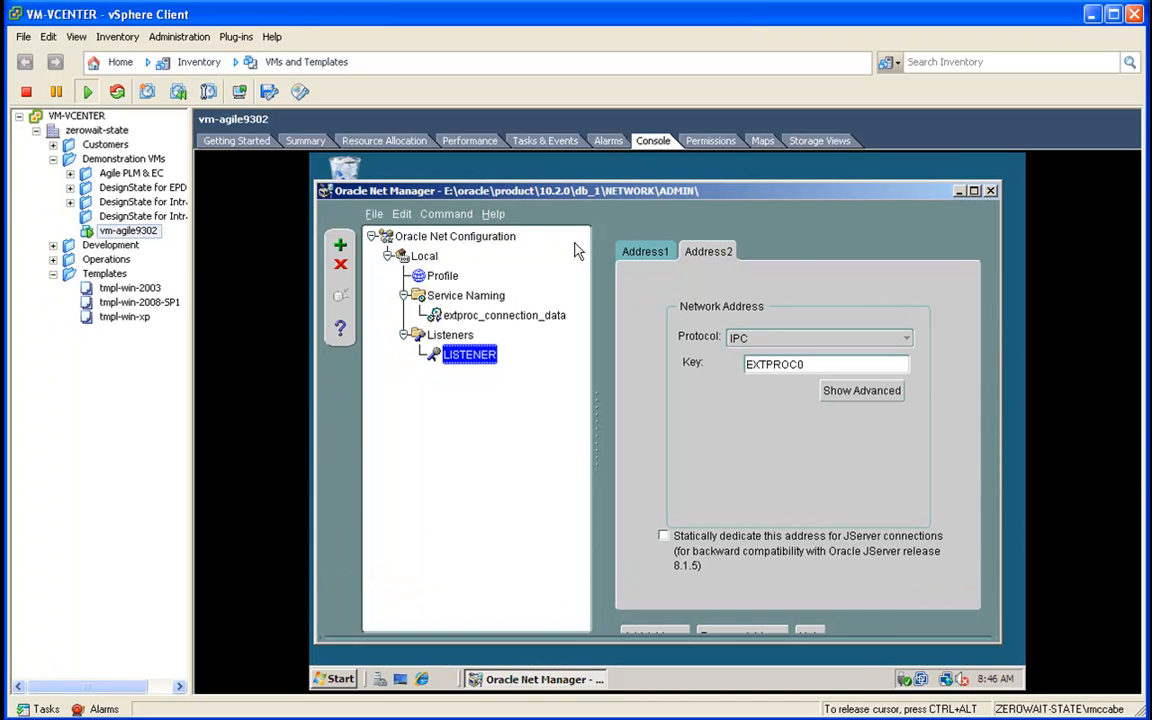
{"action": "left_click", "coordinate": [644, 252]}
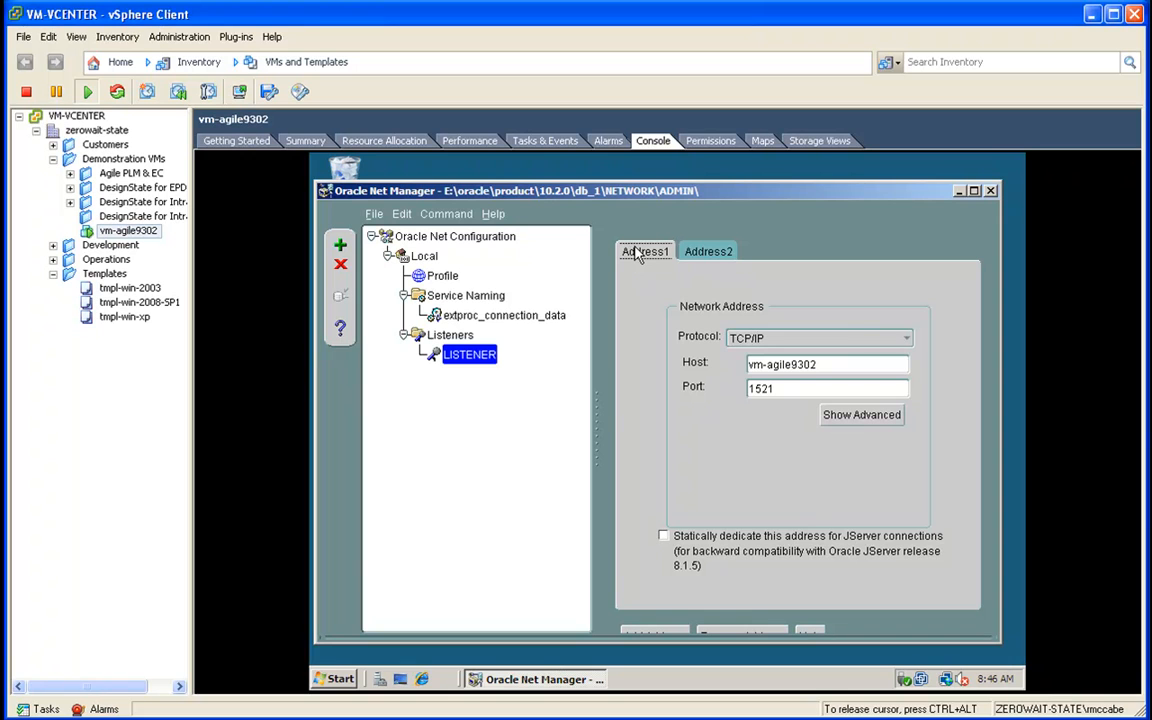
{"action": "left_click", "coordinate": [464, 296]}
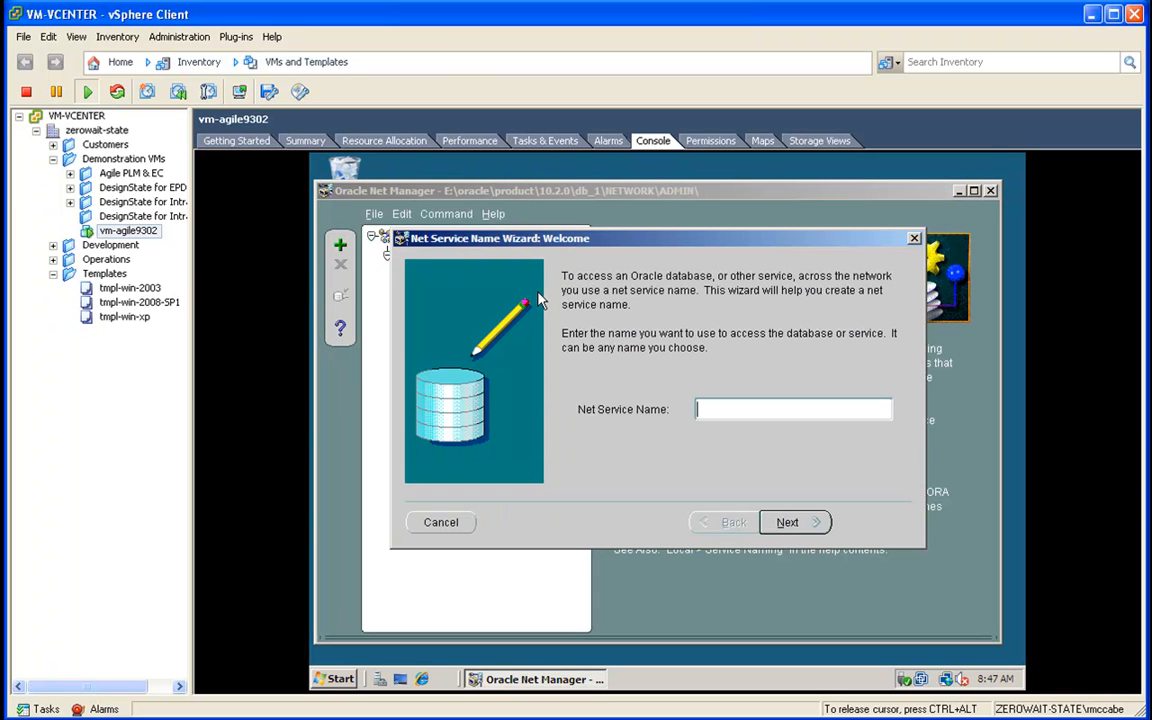
Step: Name the net service agile9 and keep TCP/IP as its protocol
{"action": "type", "text": "gile9"}
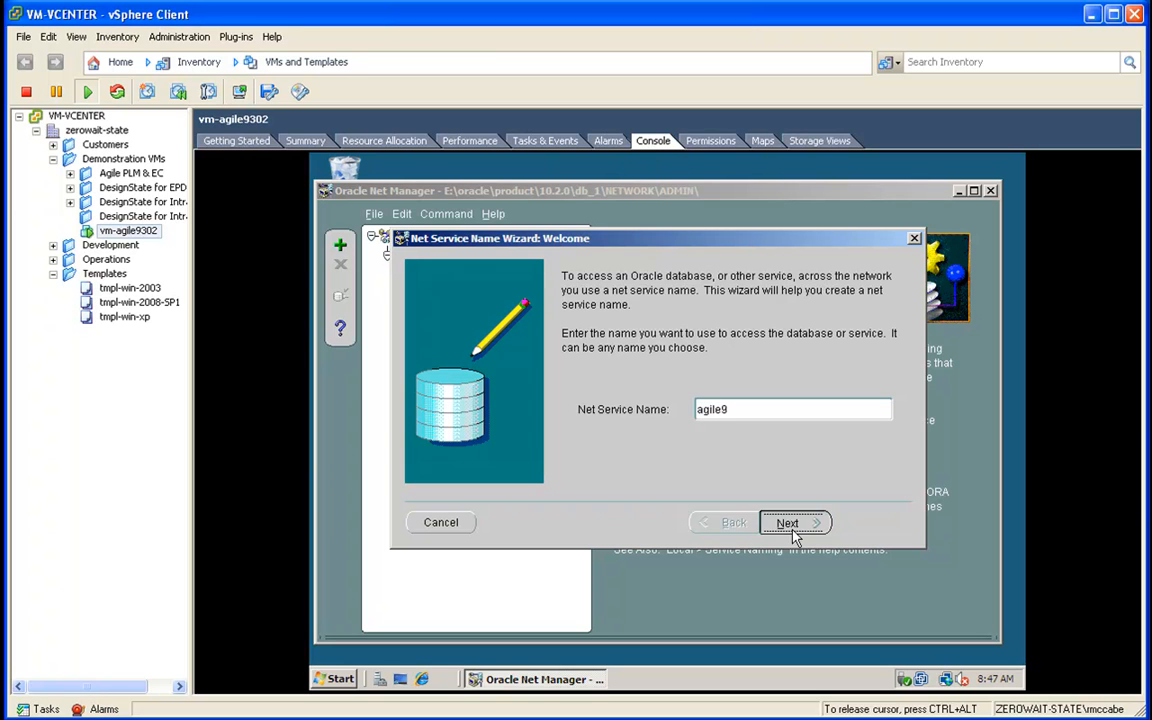
{"action": "left_click", "coordinate": [788, 522]}
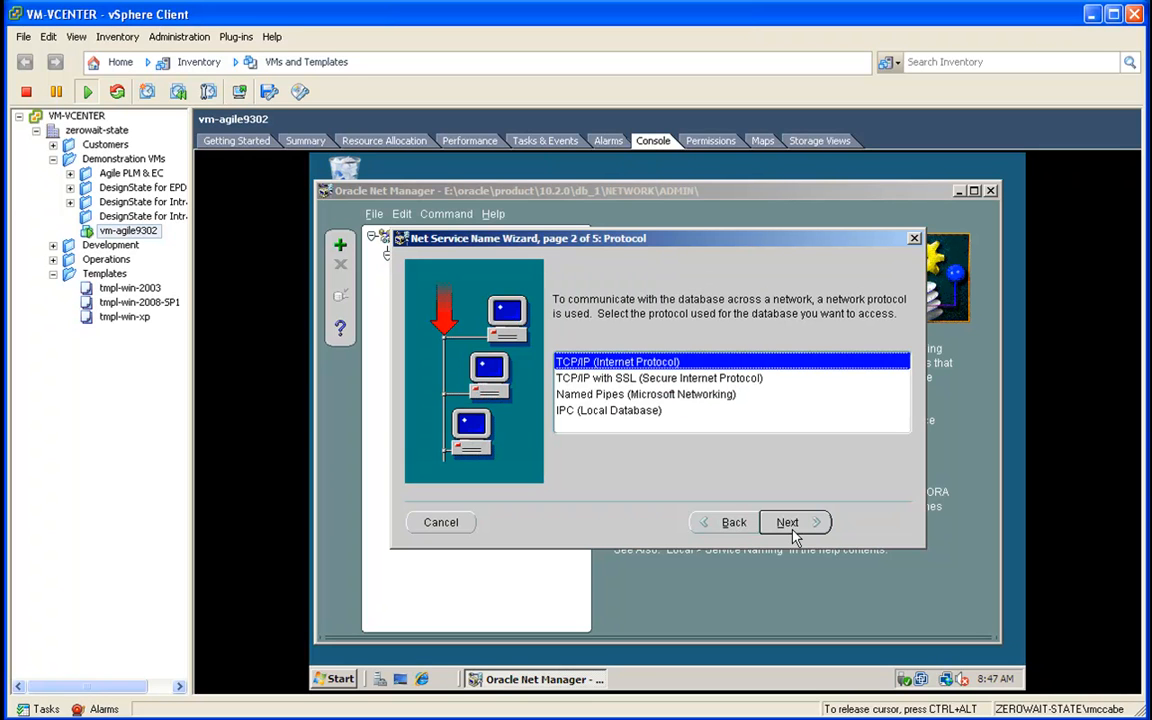
{"action": "left_click", "coordinate": [788, 522]}
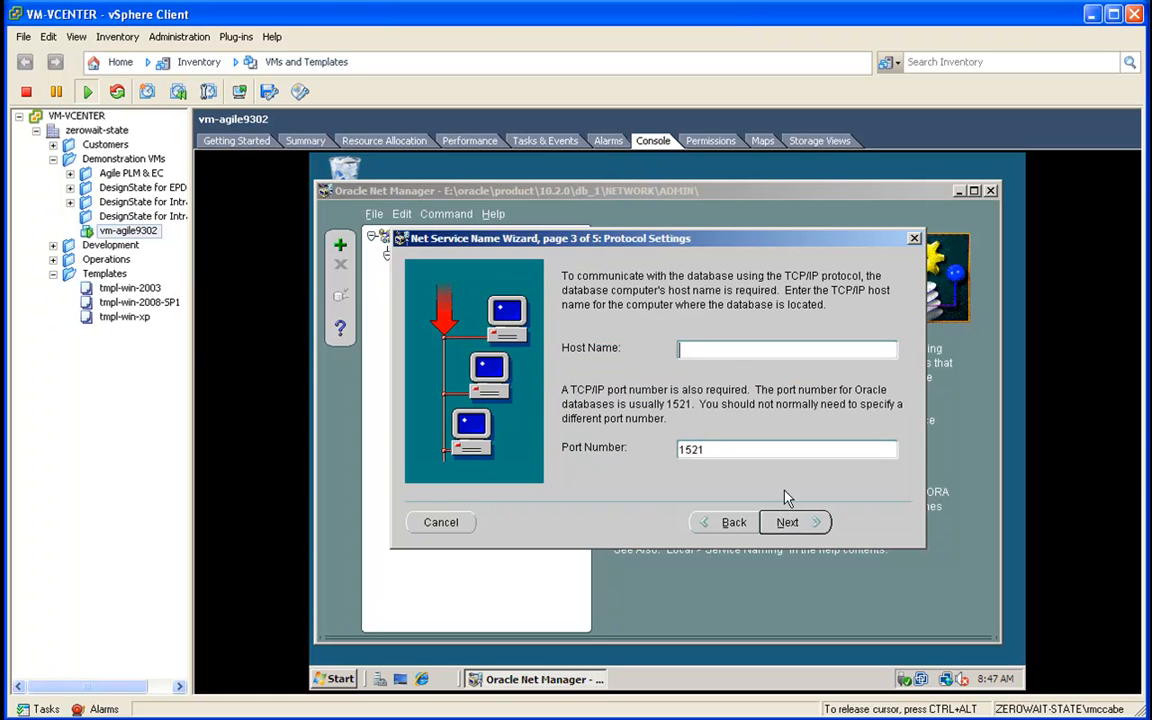
Step: Point it at host vm-agile9302 on port 1521 and enter service name agile9
{"action": "type", "text": "vm-agile9302"}
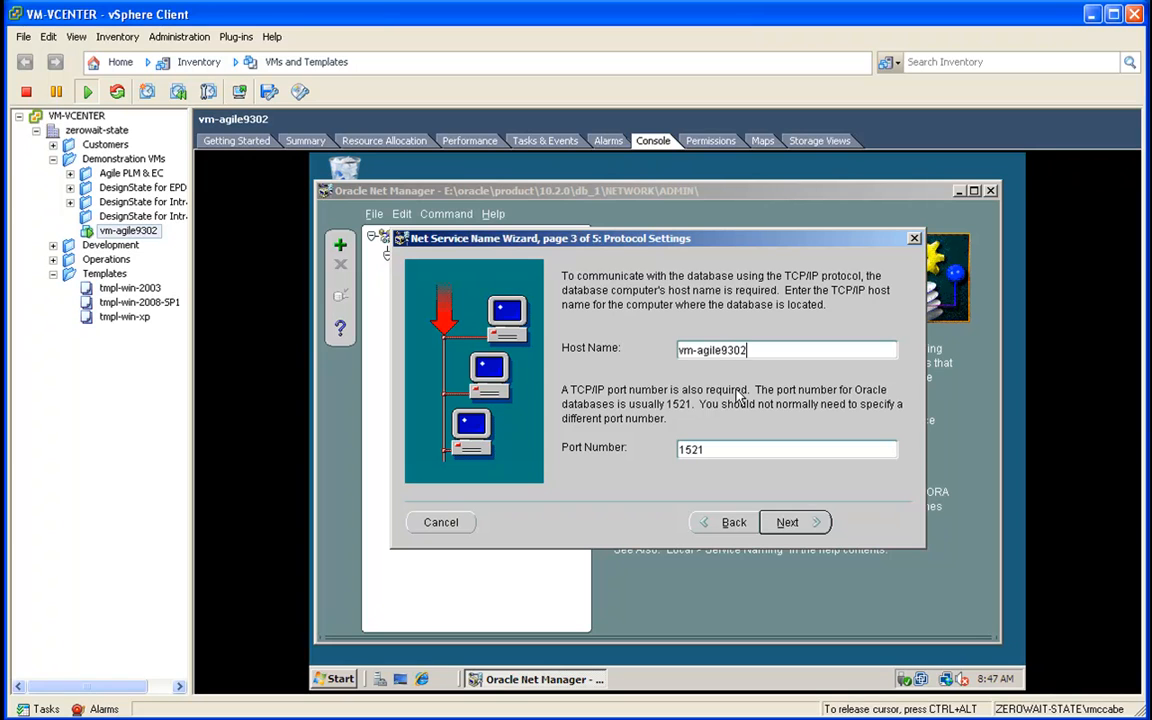
{"action": "mouse_move", "coordinate": [800, 530]}
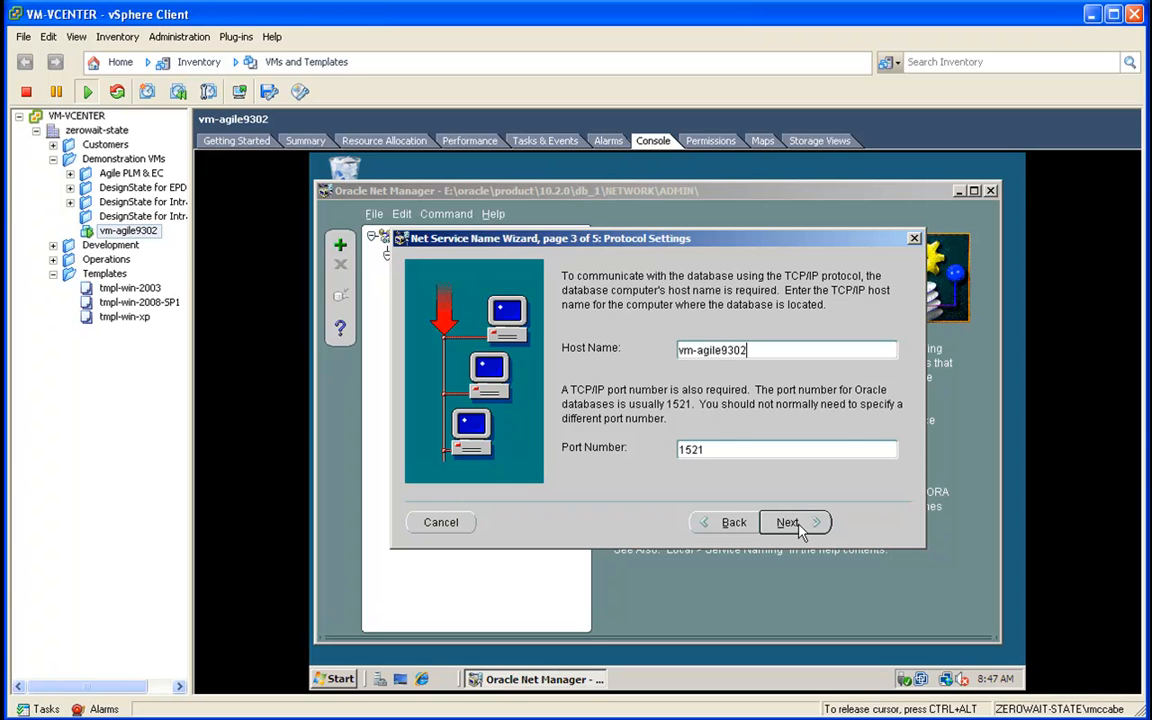
{"action": "left_click", "coordinate": [788, 522]}
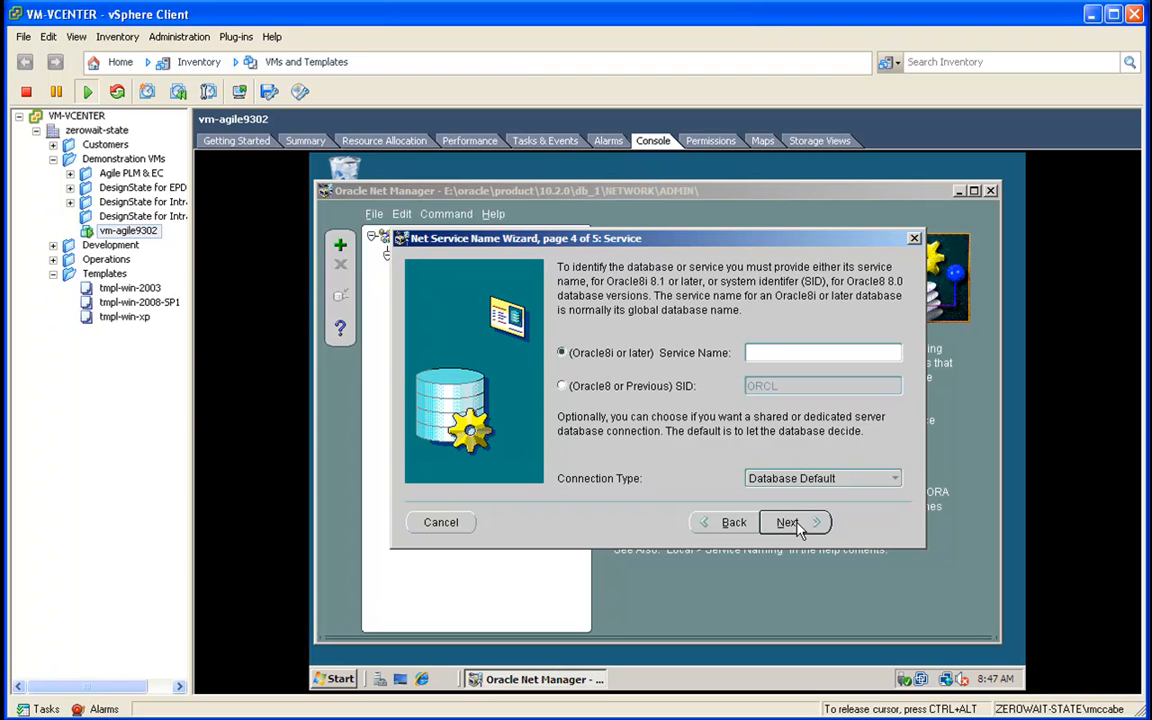
{"action": "type", "text": "agile9"}
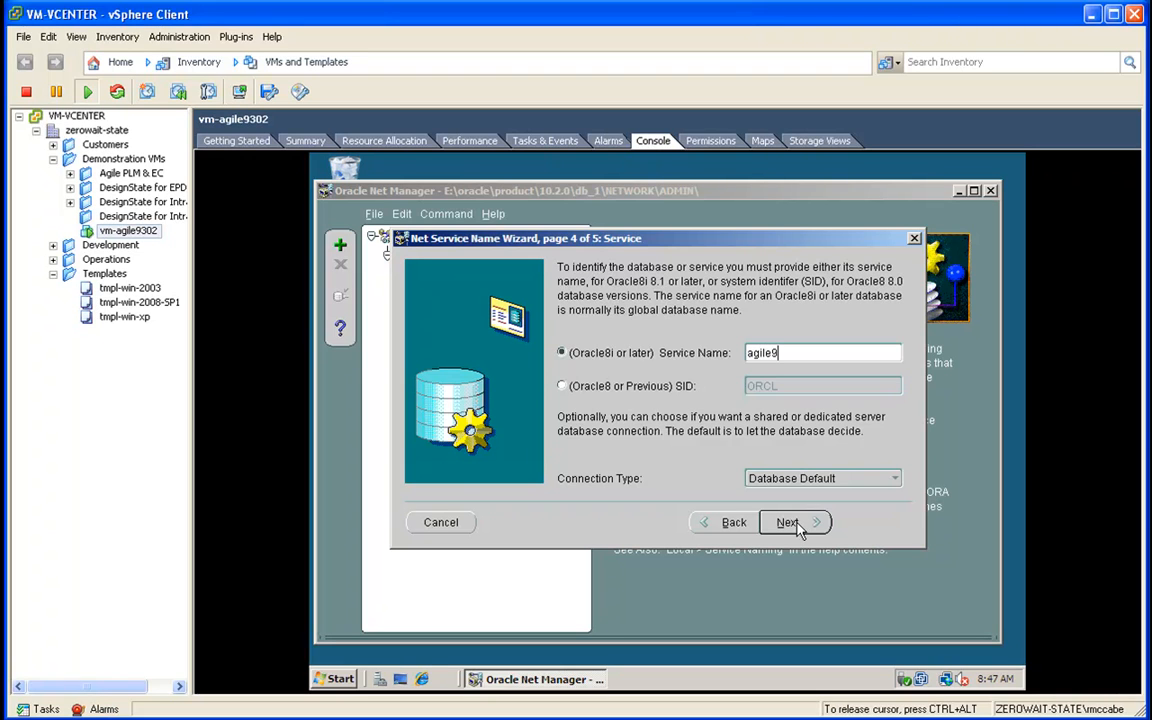